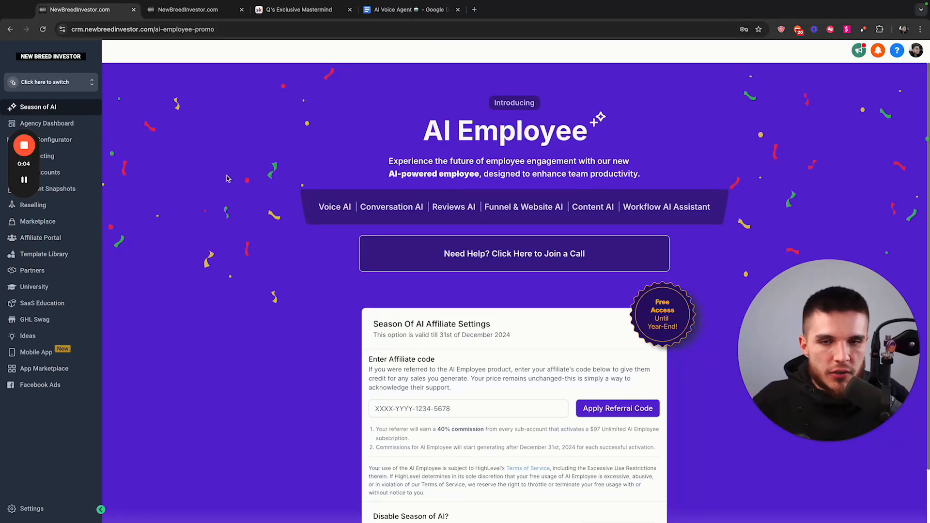
mouse_move(320, 203)
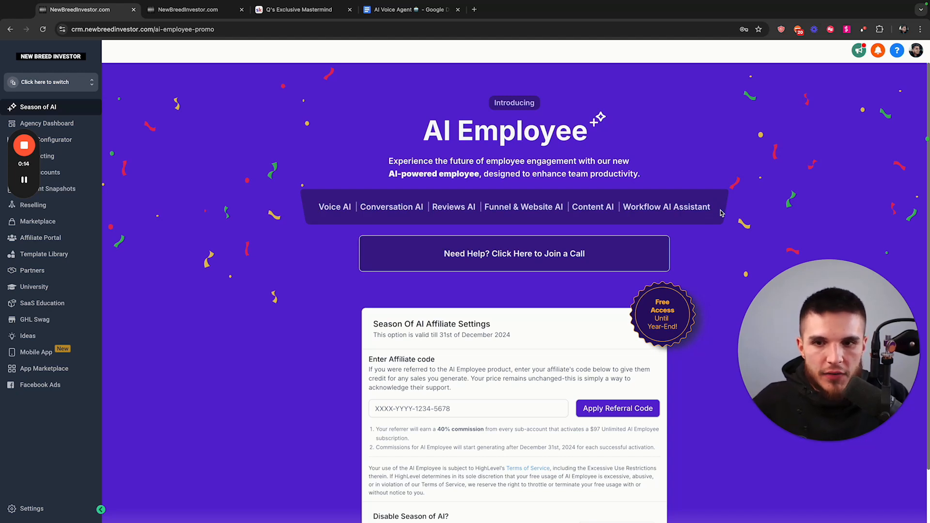
mouse_move(281, 244)
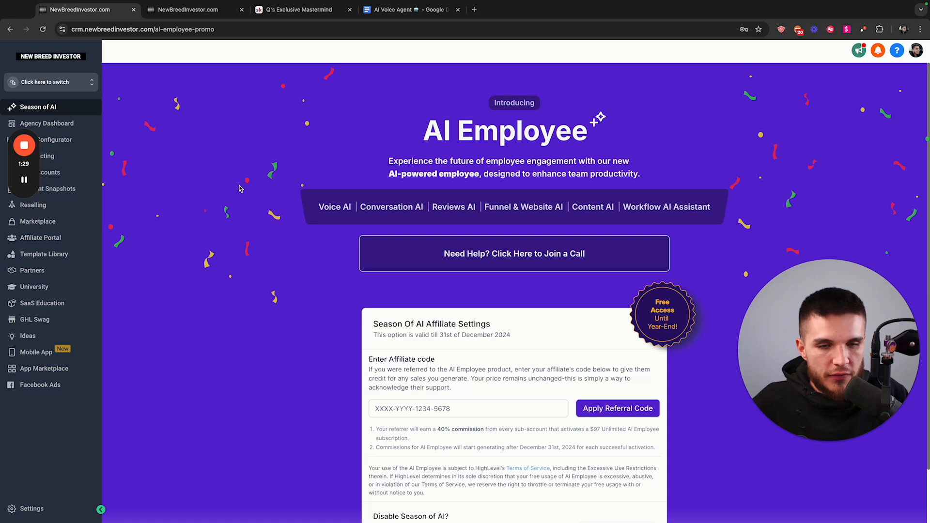
Step: View the pinned $8,500 SaaS testimonial post in the Skool mastermind feed, then return to the AI Employee page
left_click(298, 10)
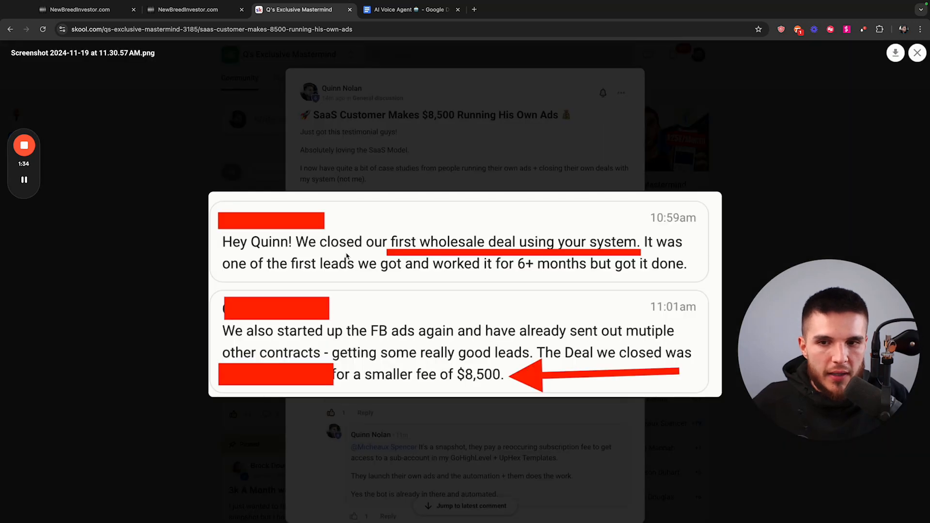
mouse_move(507, 383)
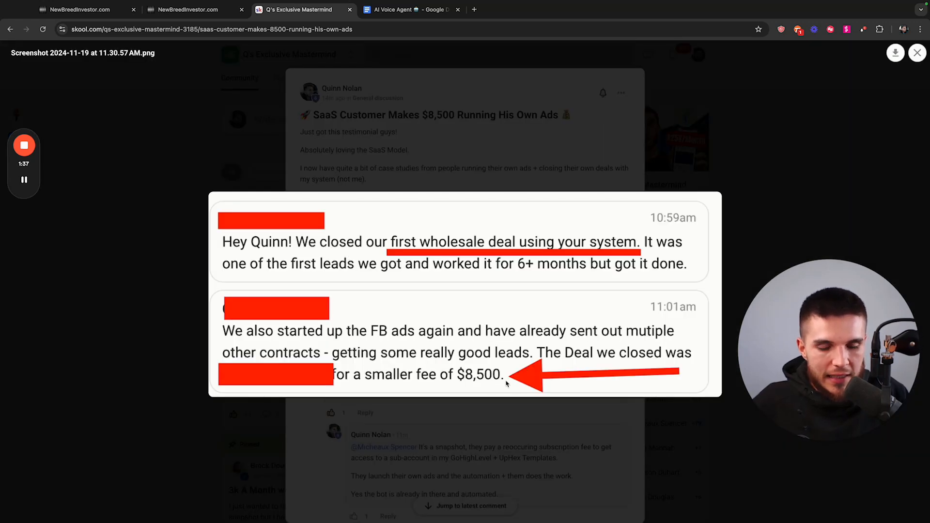
mouse_move(493, 383)
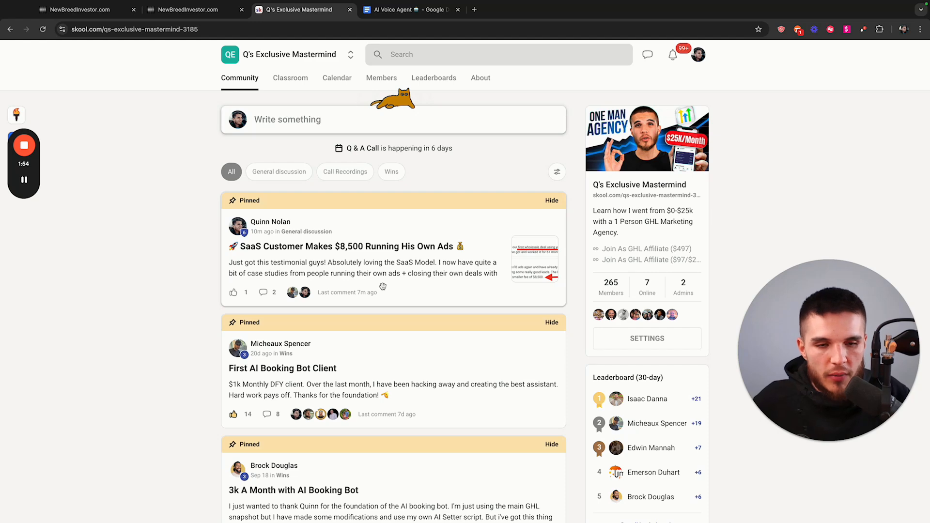
left_click(78, 8)
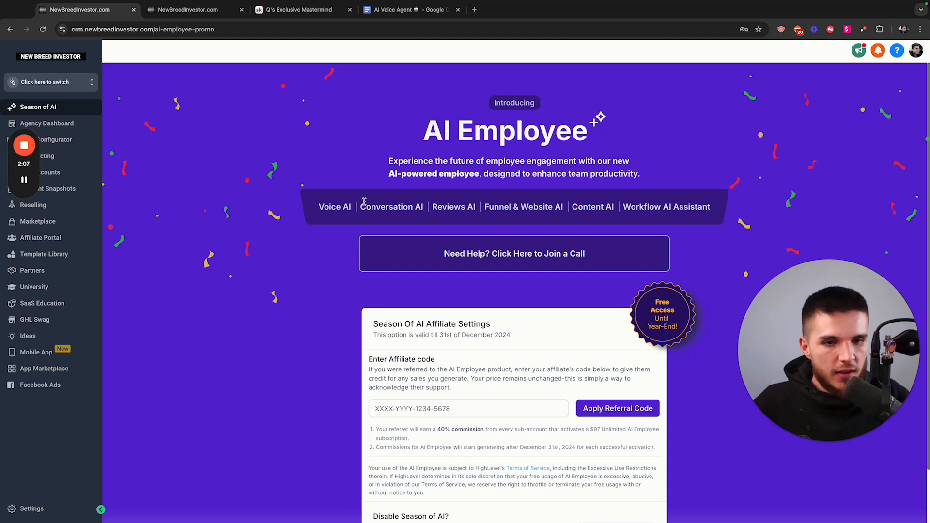
mouse_move(215, 23)
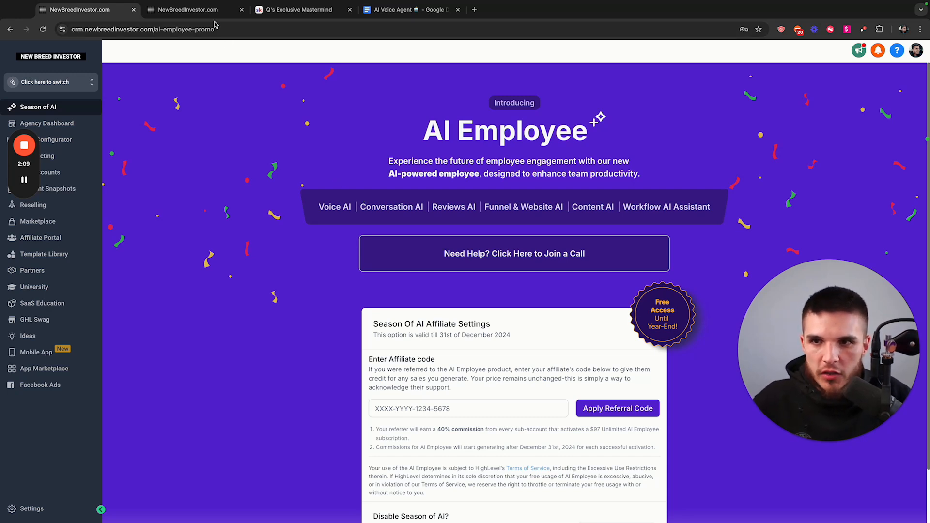
mouse_move(193, 10)
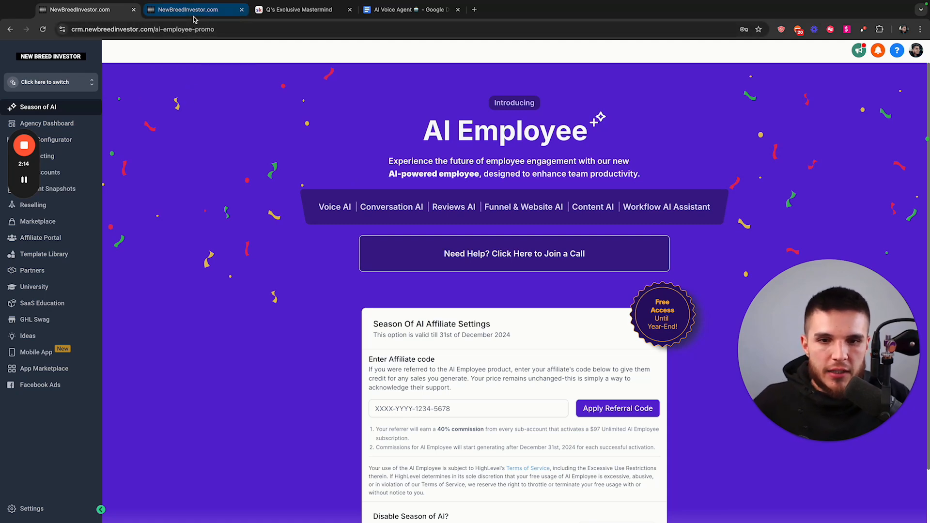
mouse_move(197, 18)
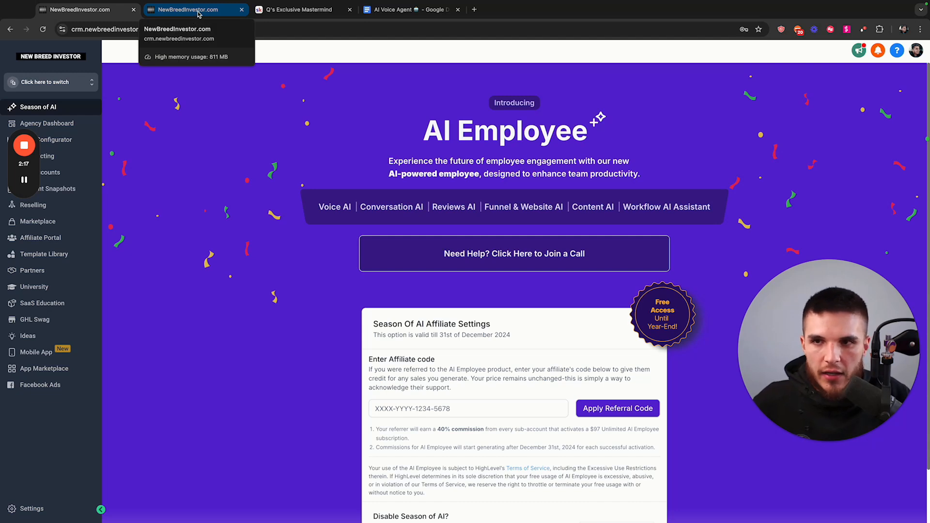
mouse_move(251, 198)
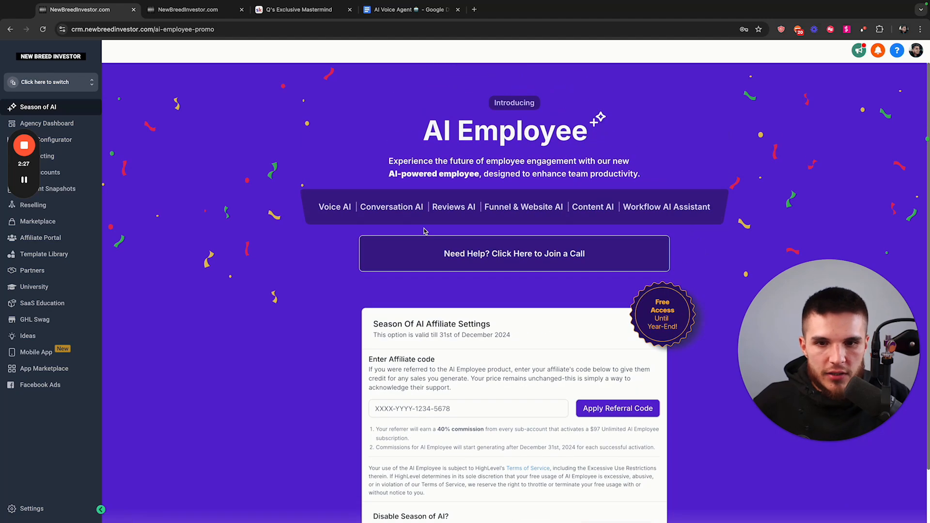
Step: Scroll the sub-account's AI Employee page down to the Edit agent form and test panel
scroll("down", 3)
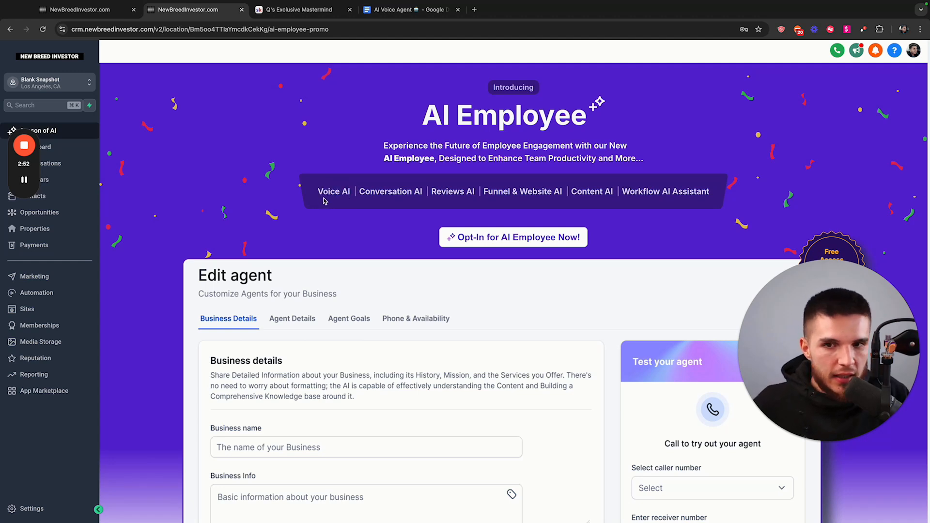
mouse_move(364, 200)
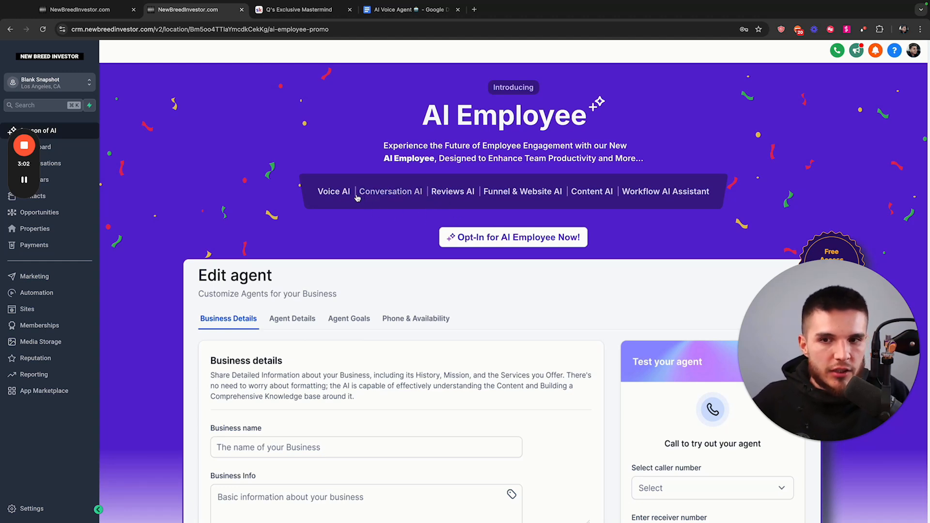
mouse_move(323, 203)
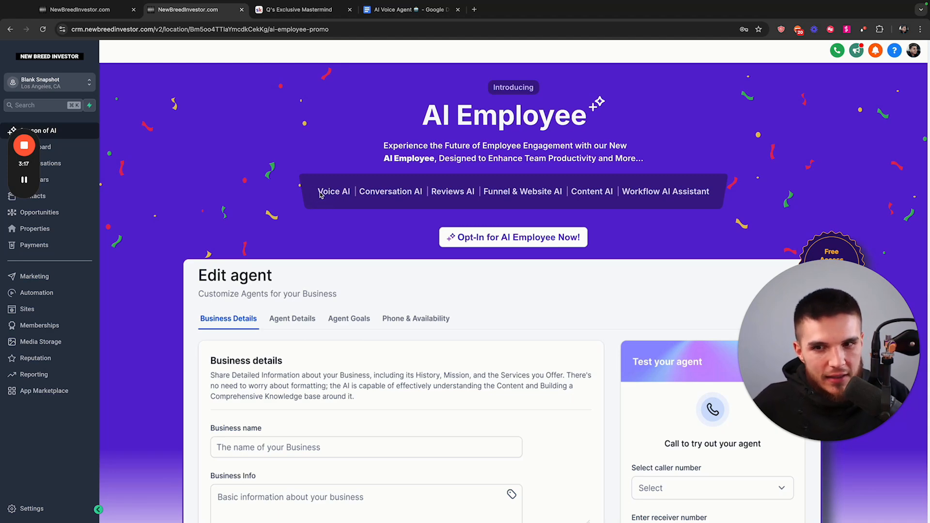
mouse_move(357, 200)
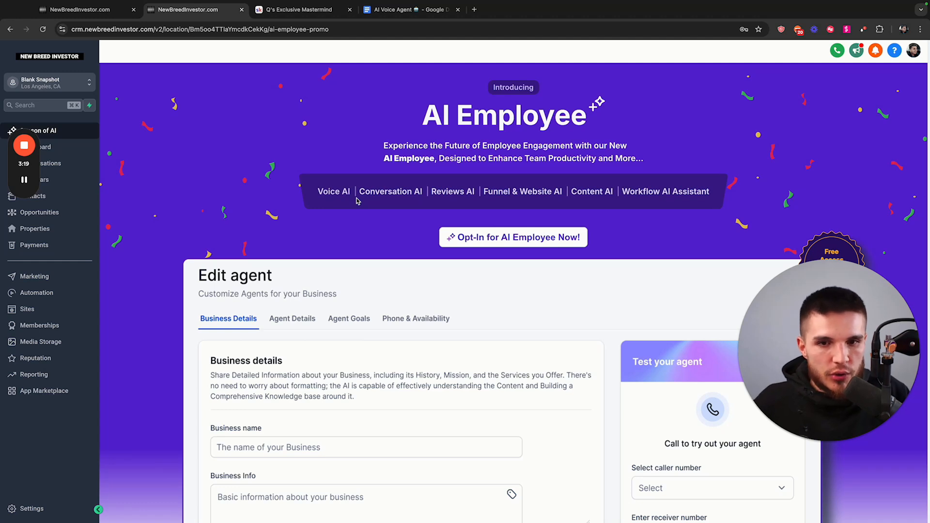
mouse_move(413, 231)
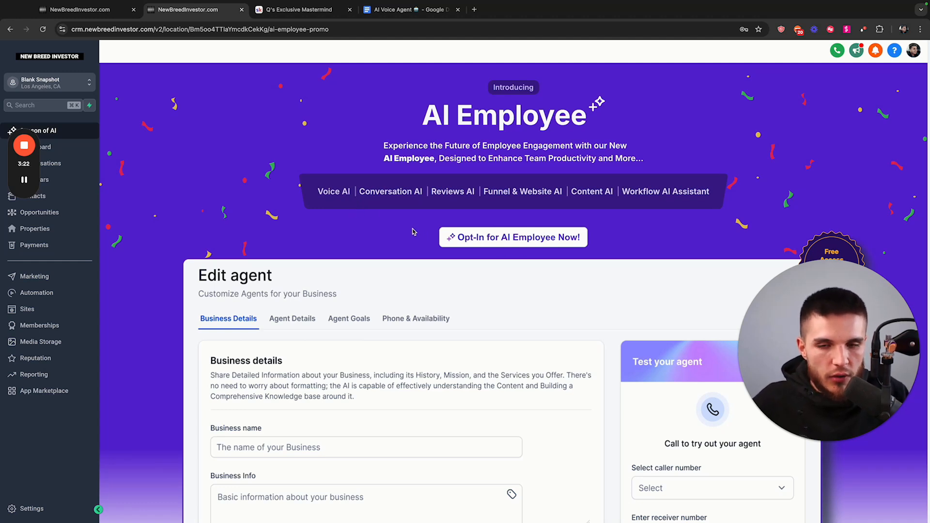
Step: Opt in to AI Employee and choose 'Do not Charge Location' in Customise your Plan
left_click(513, 237)
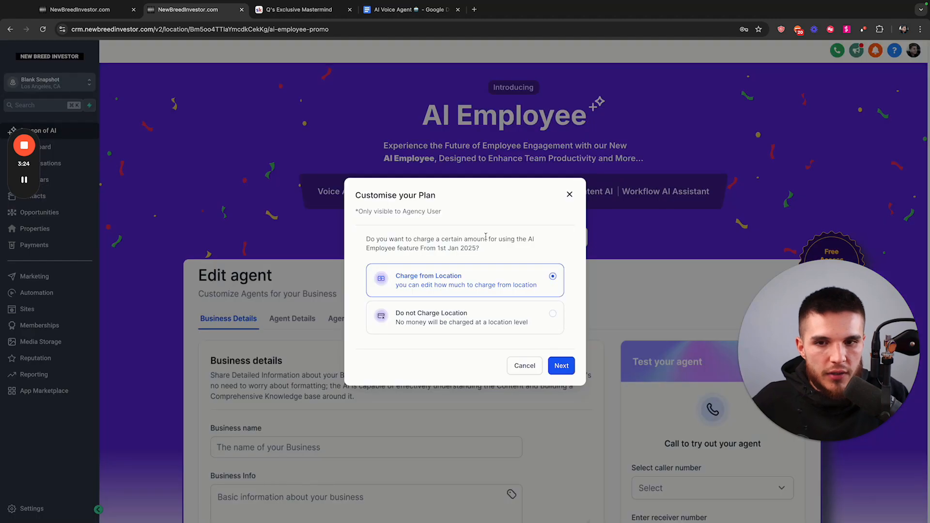
mouse_move(298, 167)
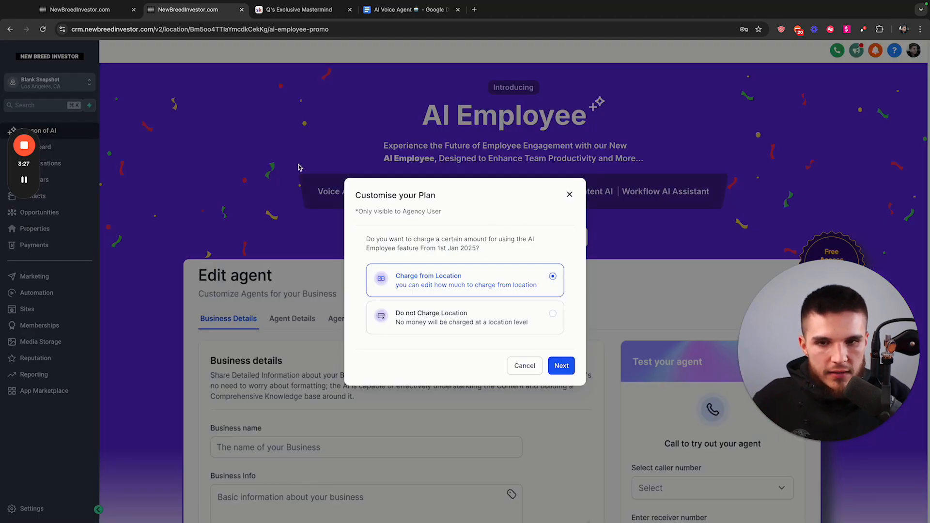
mouse_move(100, 66)
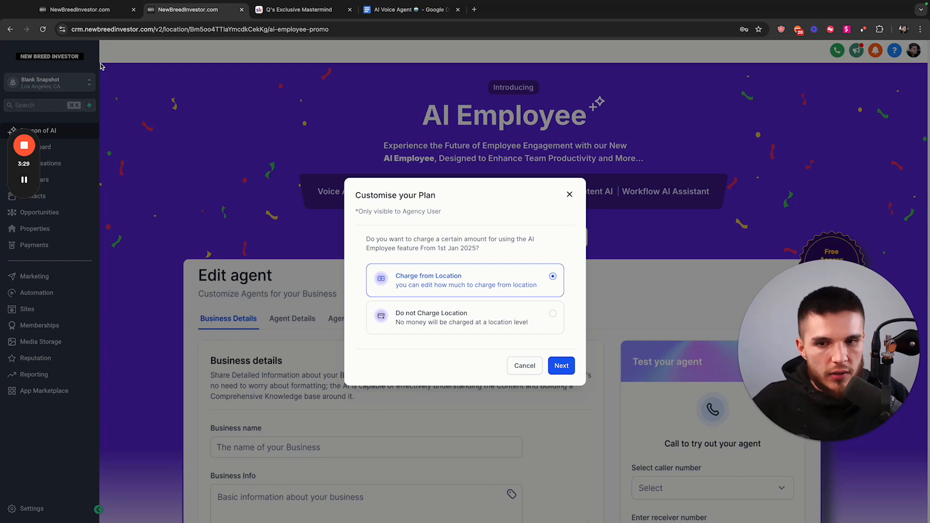
left_click(464, 316)
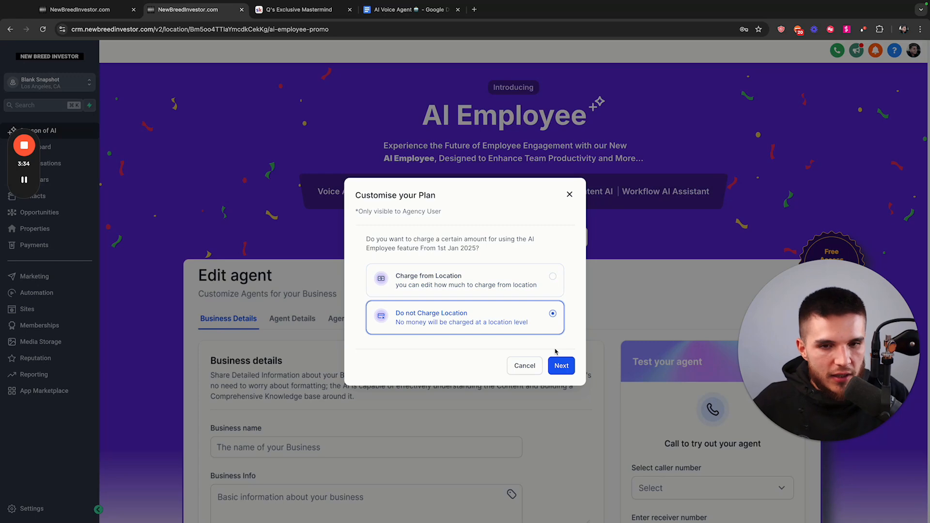
mouse_move(486, 332)
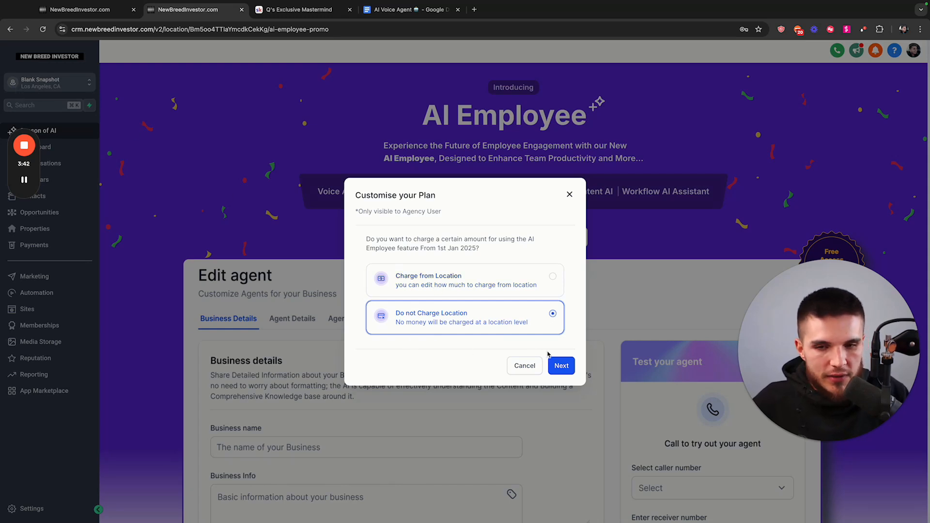
mouse_move(473, 305)
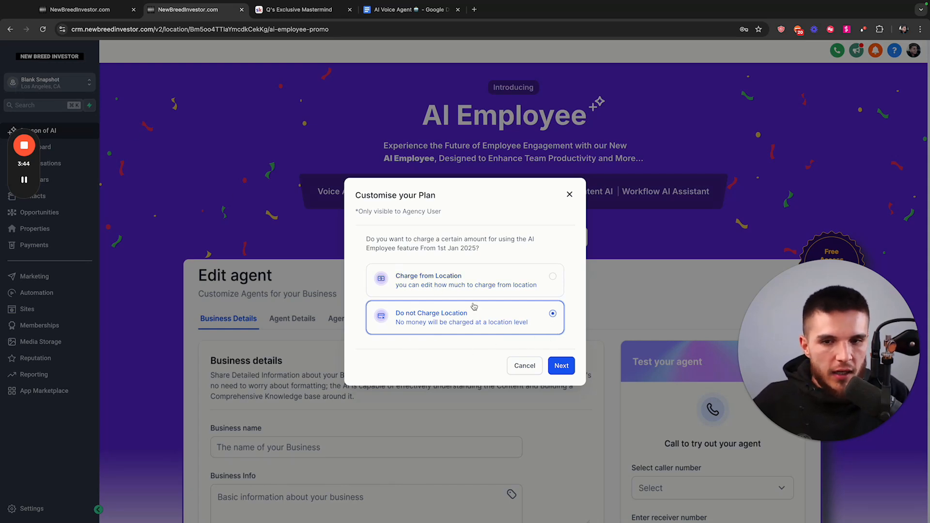
mouse_move(481, 328)
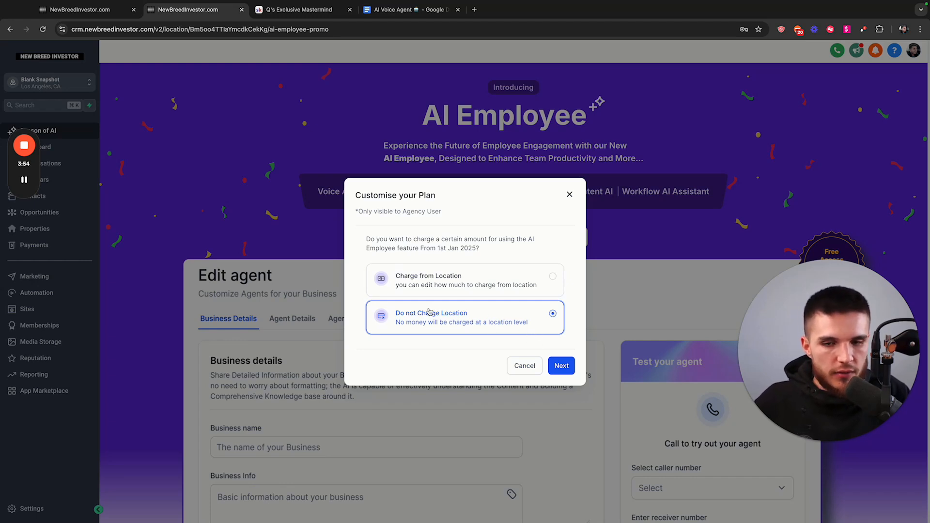
mouse_move(473, 345)
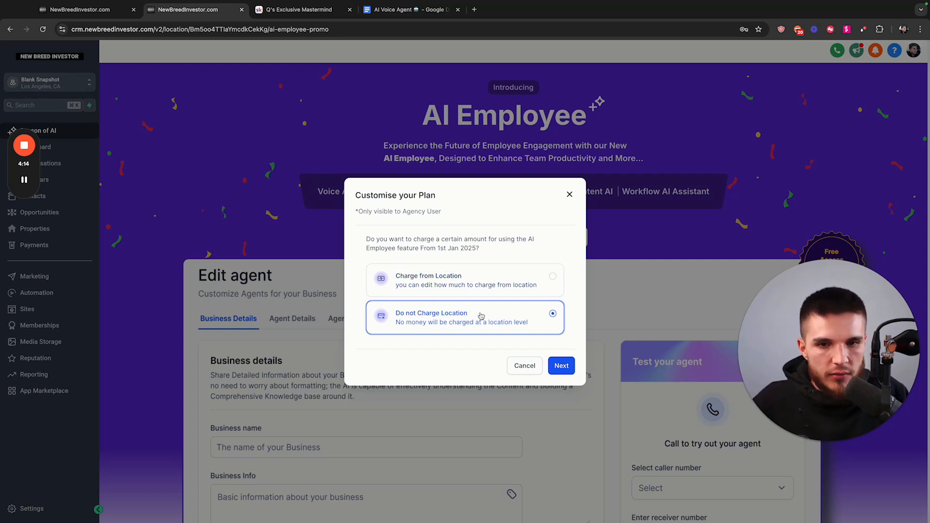
Step: Compare the $97 monthly Subscription reselling plan with the Pay as you go usage rates
left_click(561, 366)
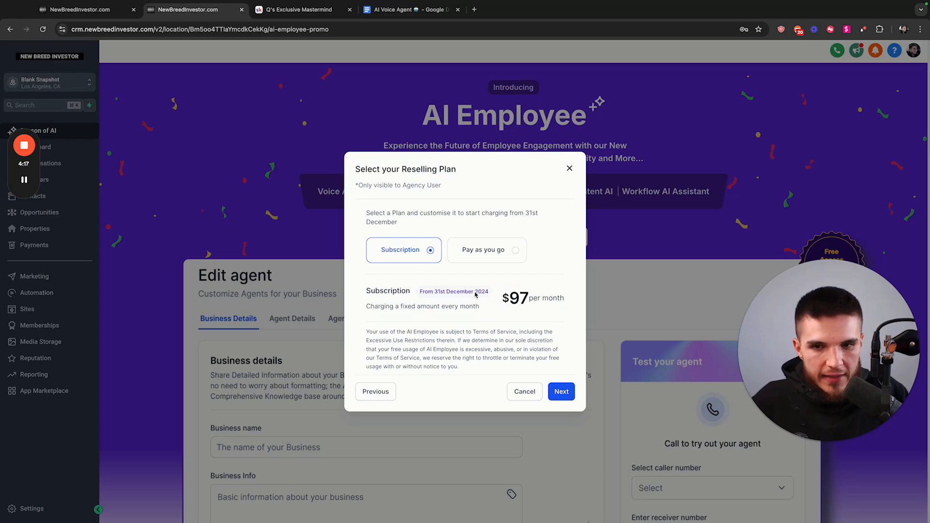
mouse_move(453, 258)
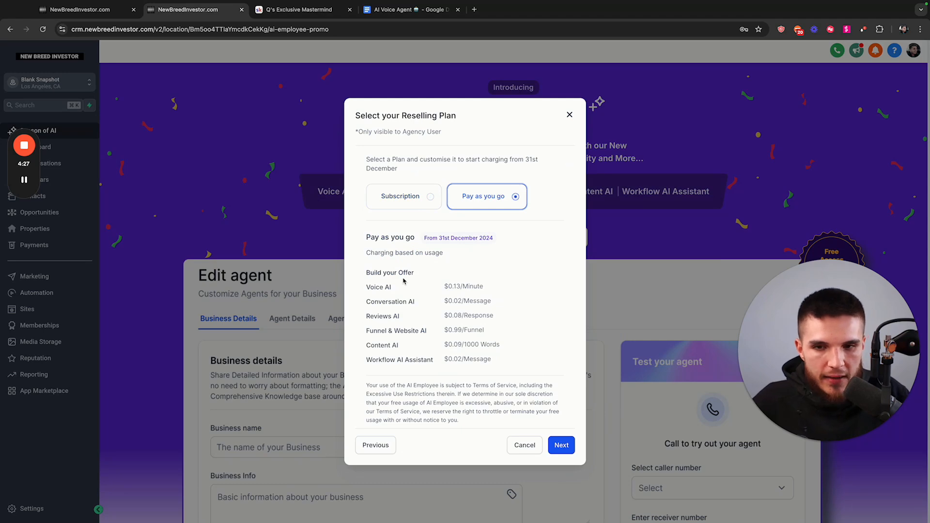
mouse_move(365, 292)
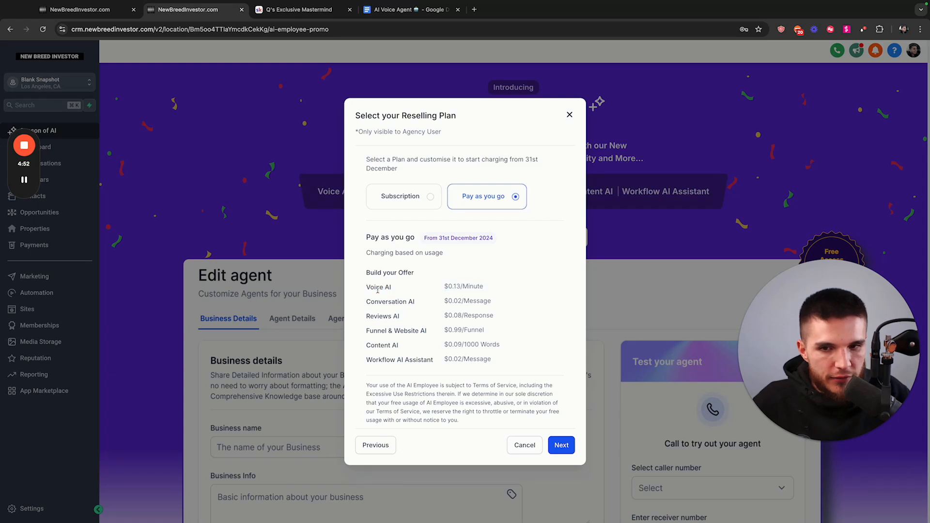
mouse_move(412, 236)
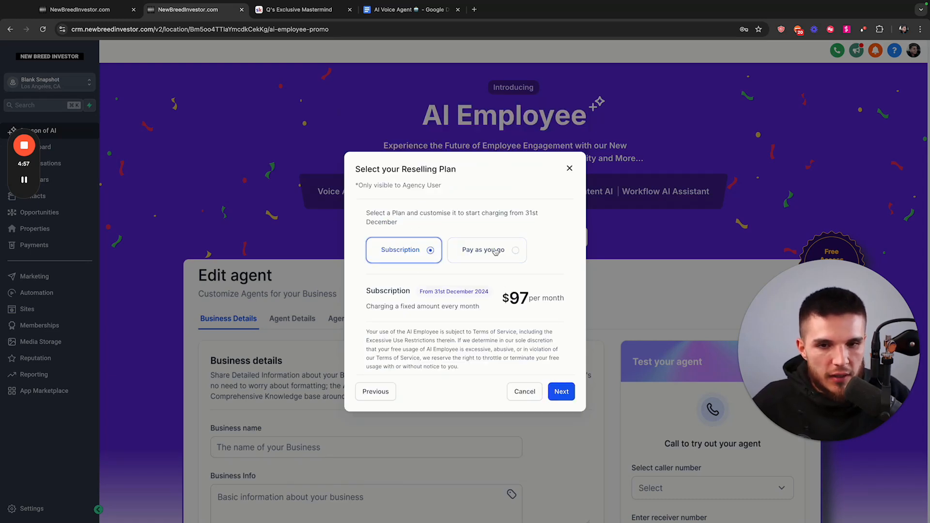
left_click(487, 250)
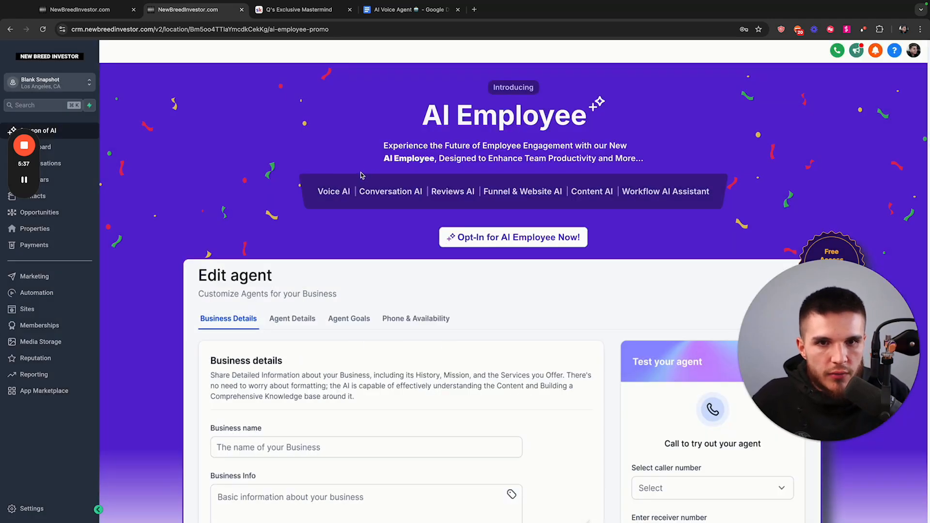
mouse_move(703, 185)
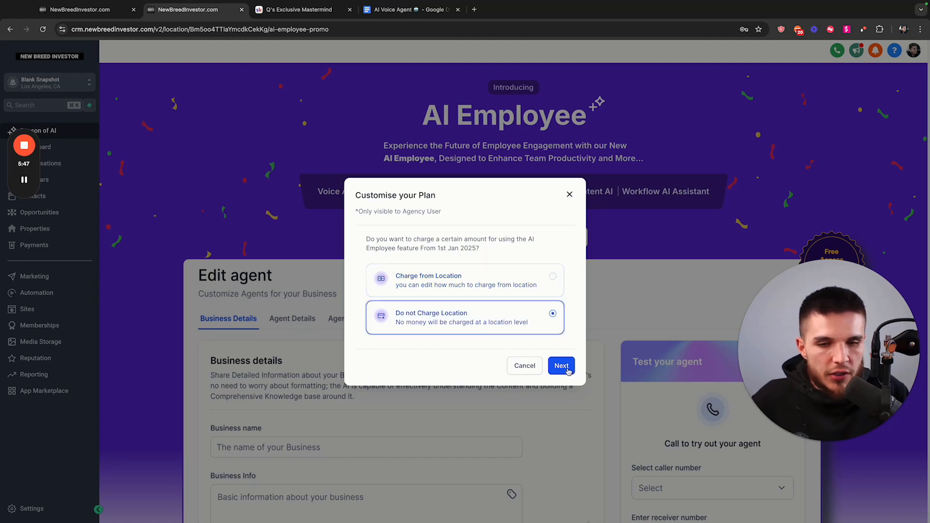
Step: Finish the opt-in on pay-as-you-go without charging the location, free unlimited until 31 December 2024
left_click(561, 366)
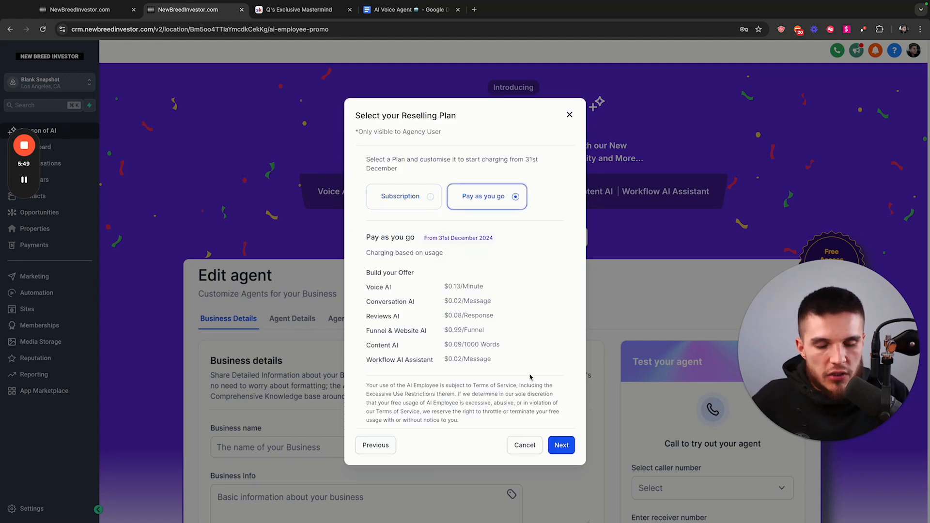
left_click(559, 445)
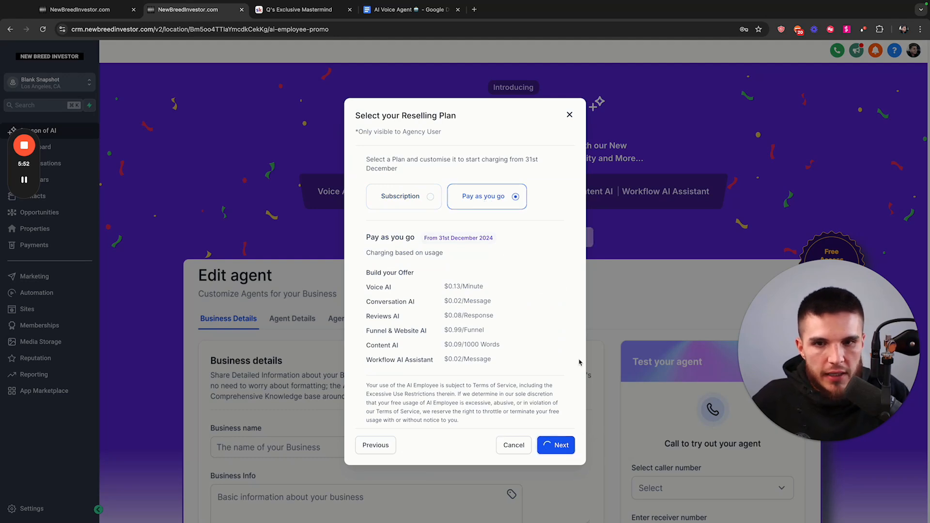
left_click(560, 445)
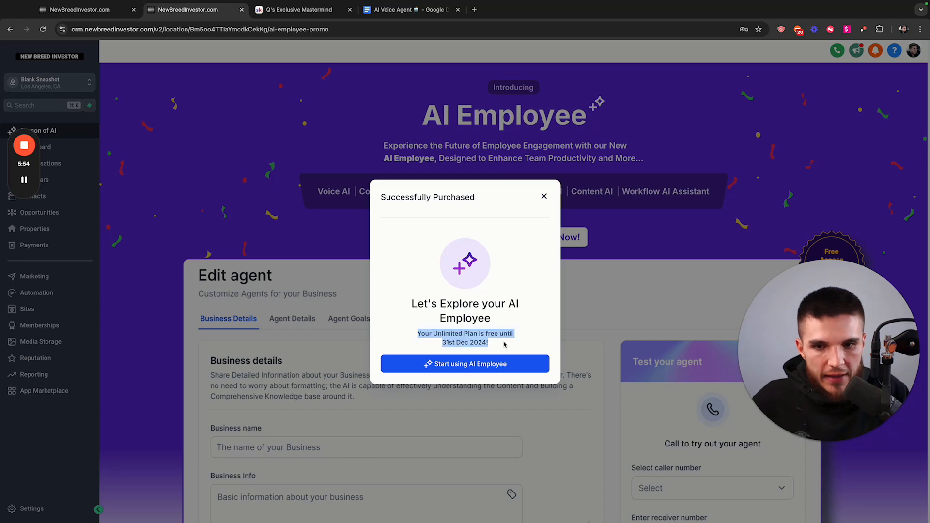
left_click(464, 363)
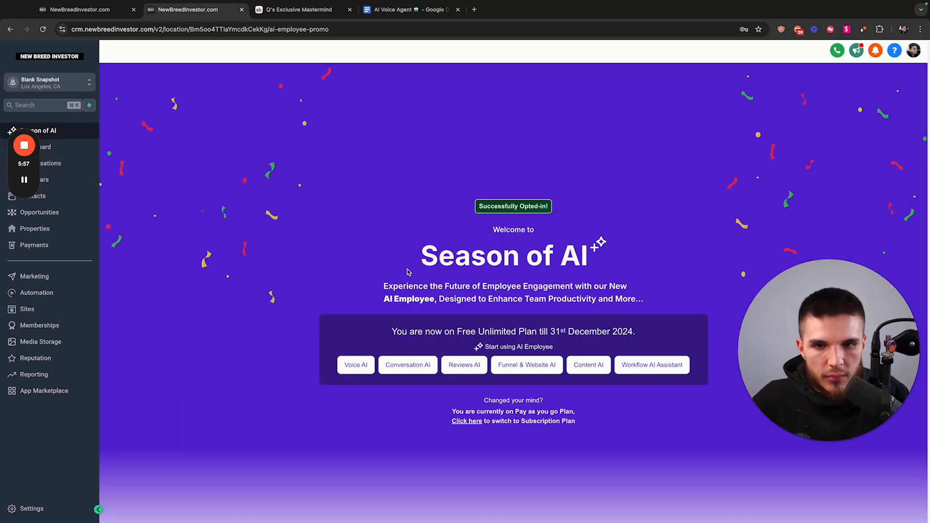
mouse_move(545, 309)
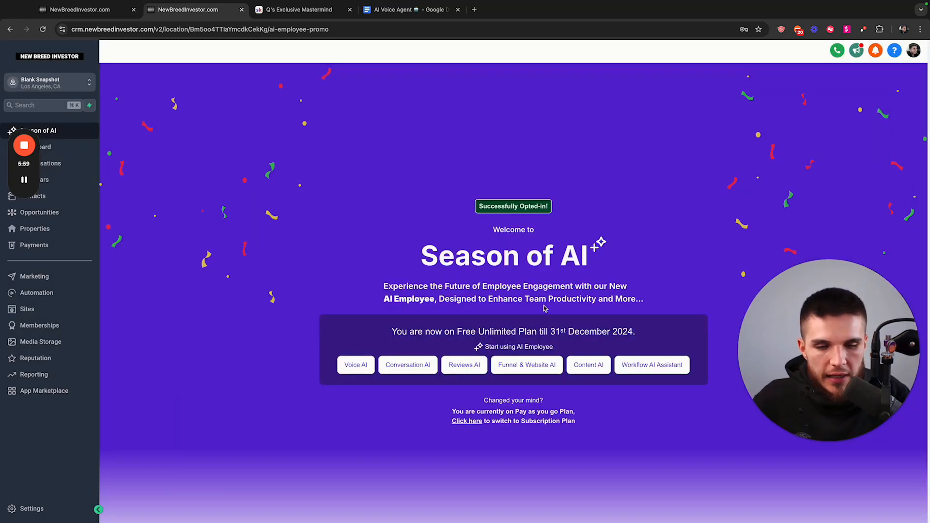
left_click_drag(549, 332, 634, 331)
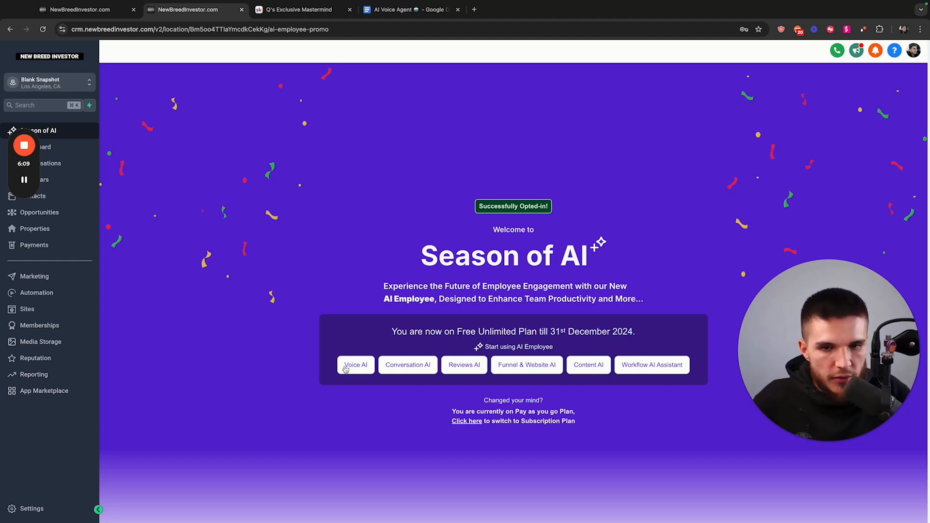
mouse_move(142, 99)
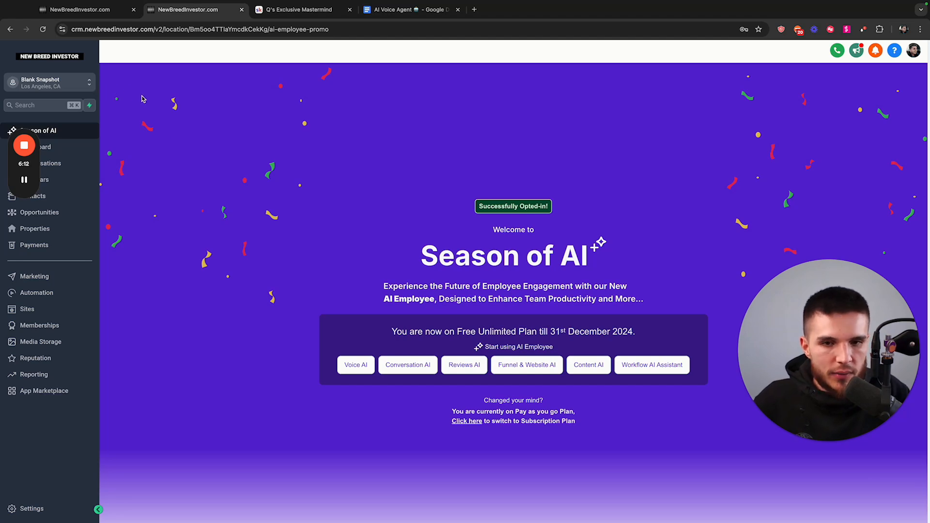
mouse_move(240, 235)
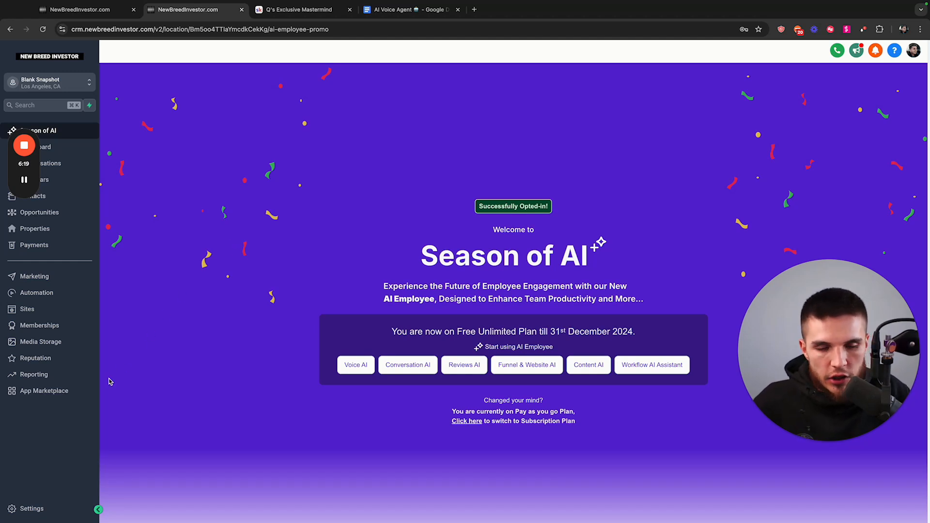
Step: From Settings, list the Voice AI Agents, showing the inbound agent Jackie with its phone number
left_click(28, 508)
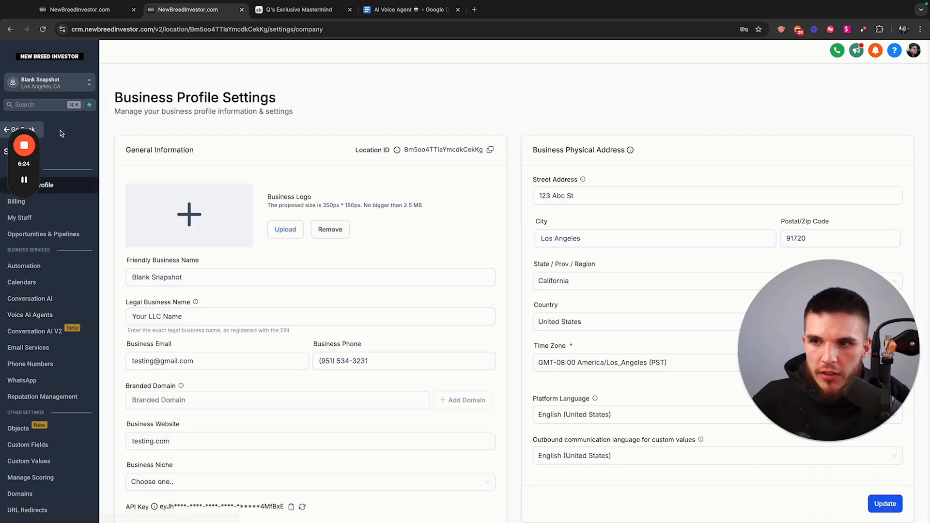
mouse_move(30, 315)
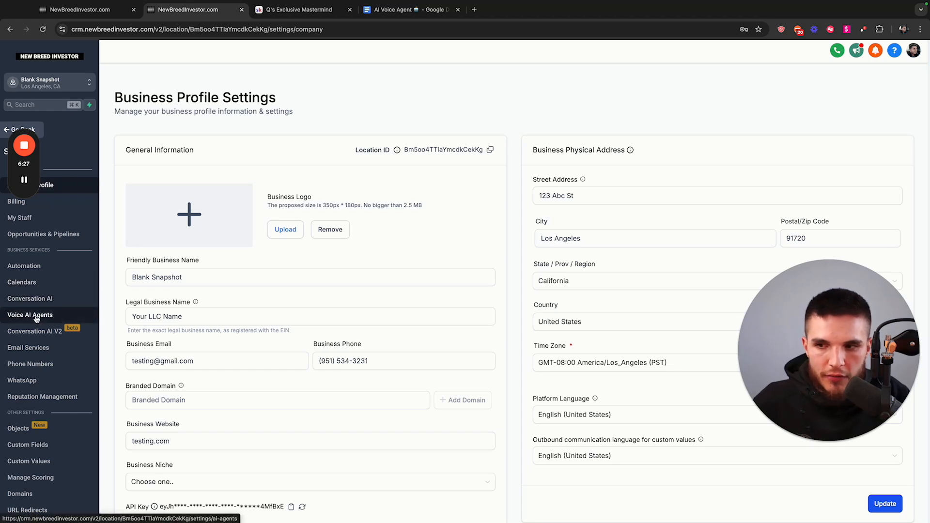
left_click(30, 314)
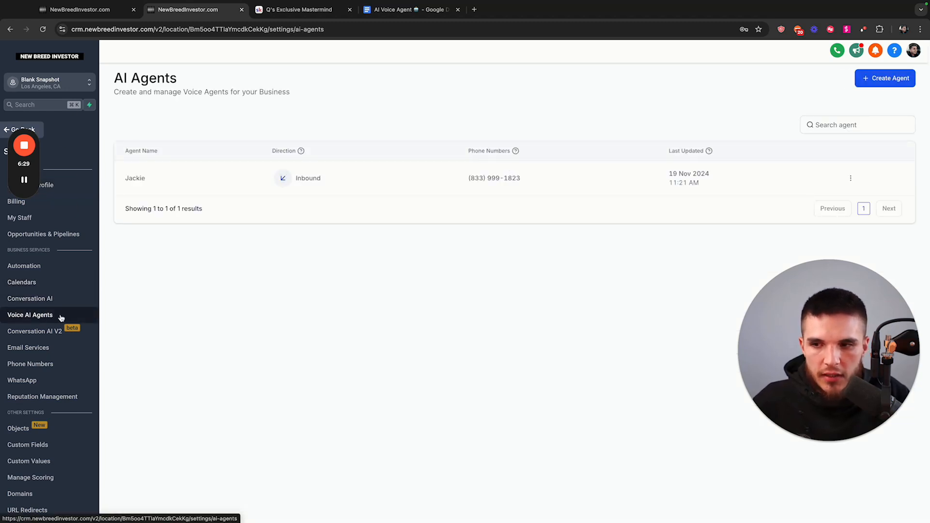
double_click(135, 179)
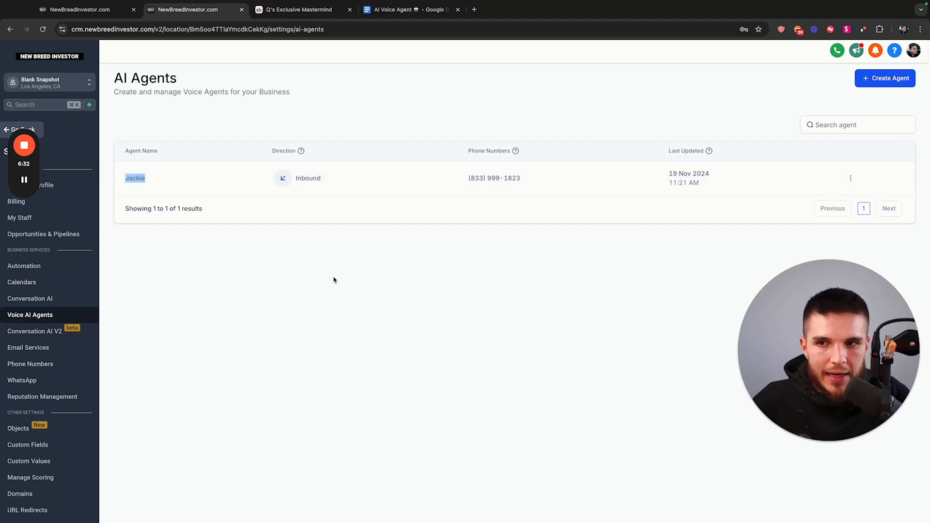
mouse_move(618, 276)
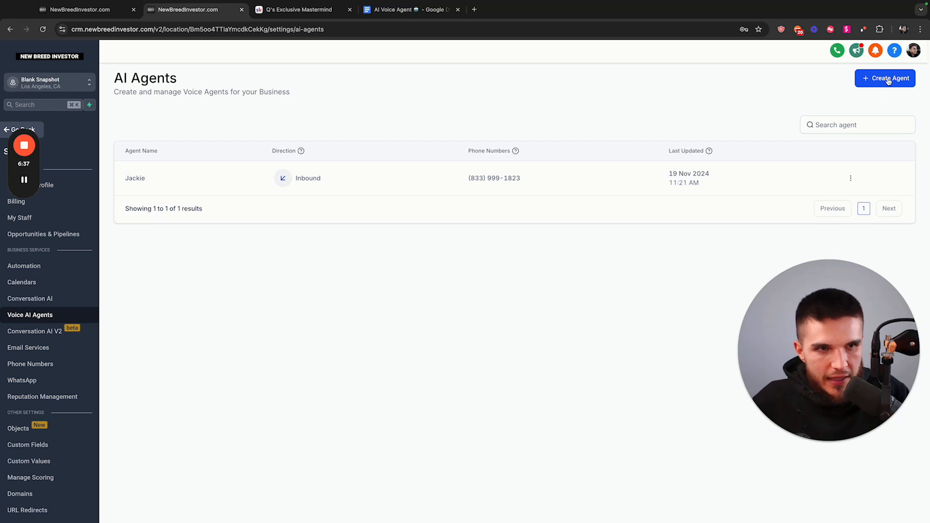
Step: Read the Agent Details section of the AI Voice Agent Google Docs template
left_click(409, 10)
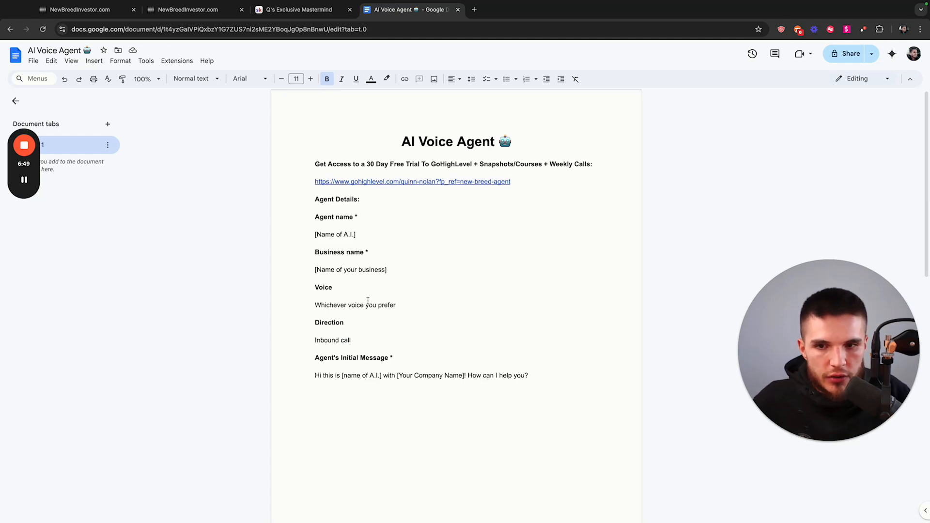
scroll("down", 3)
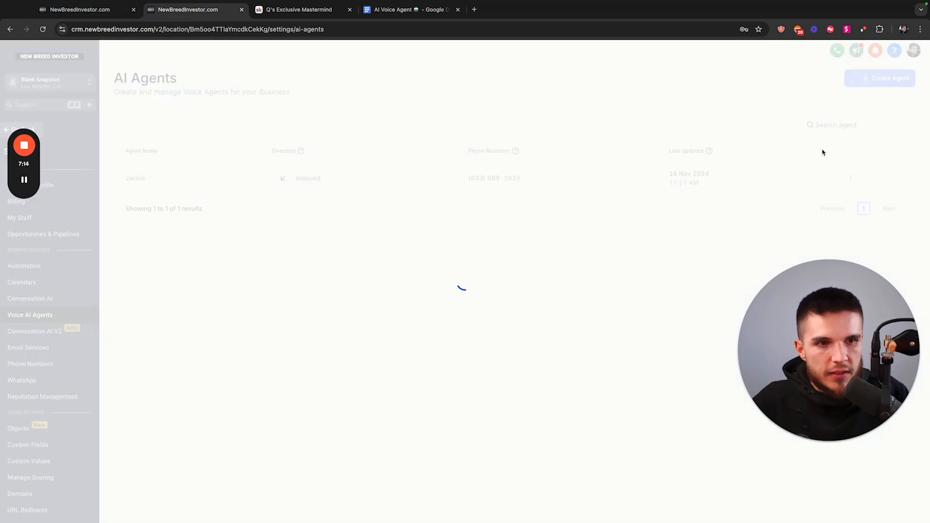
Step: In Jackie's Update Agent form, check the name, New Breed Investor business name, and preview the Scarlett voice
left_click(134, 178)
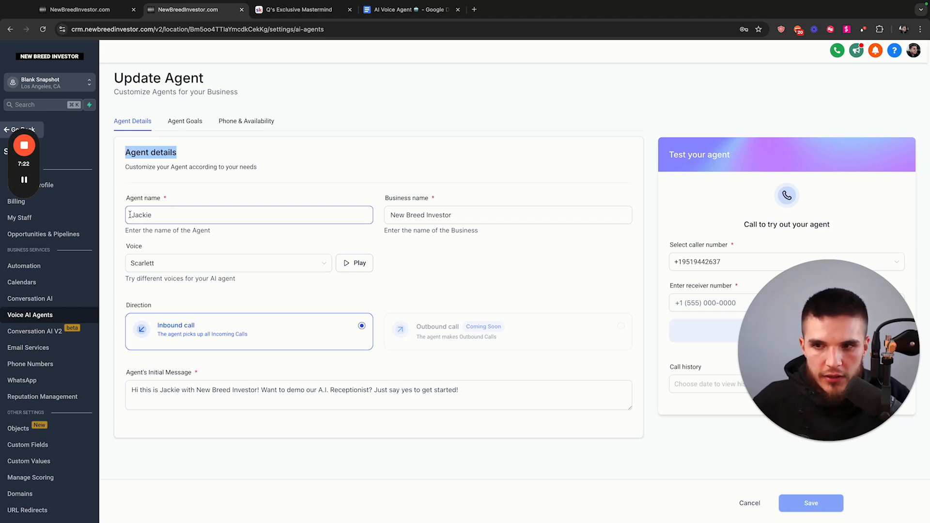
double_click(140, 215)
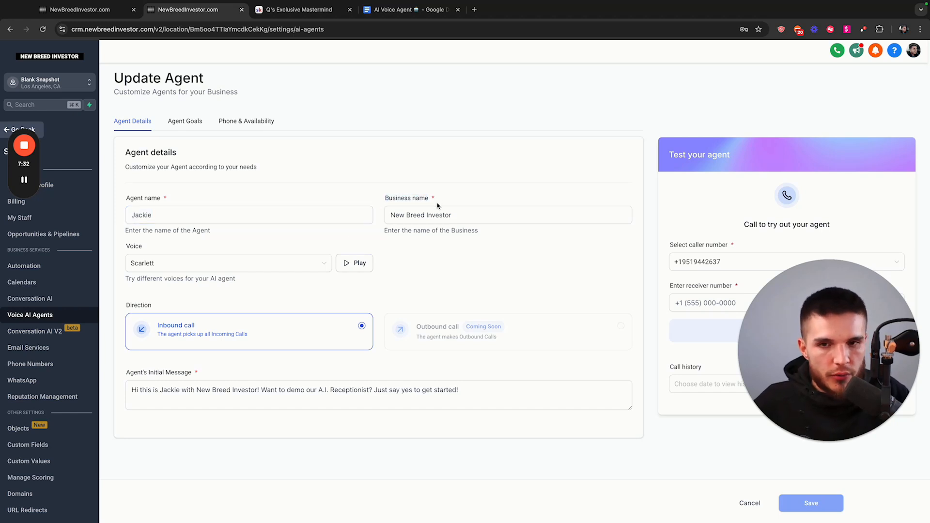
double_click(420, 215)
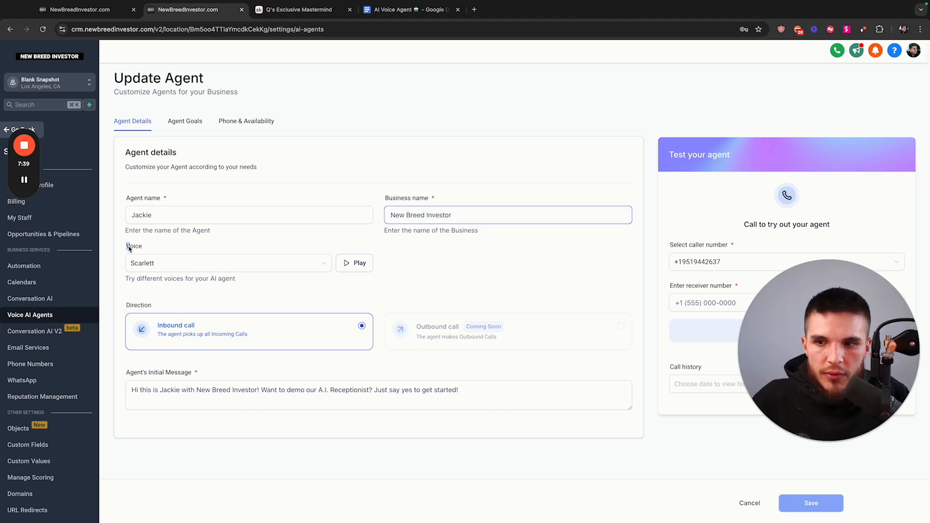
left_click(228, 263)
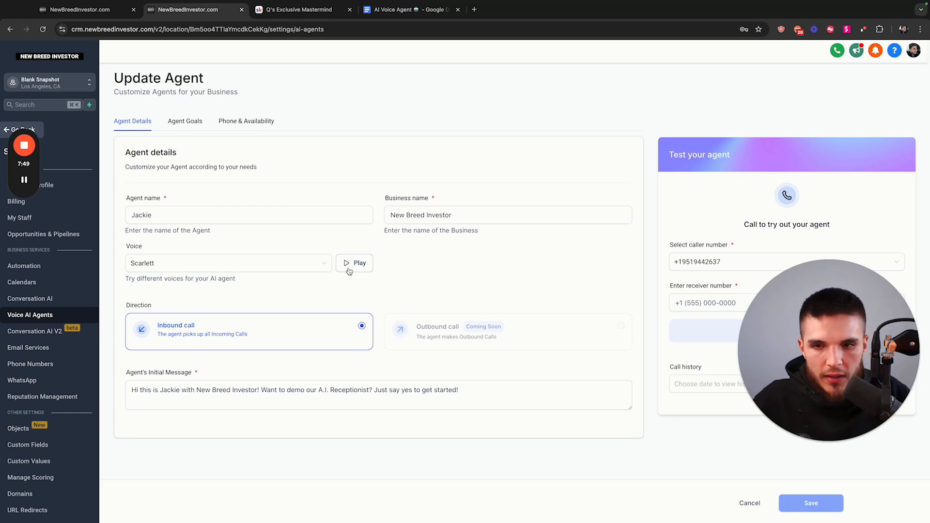
left_click(354, 263)
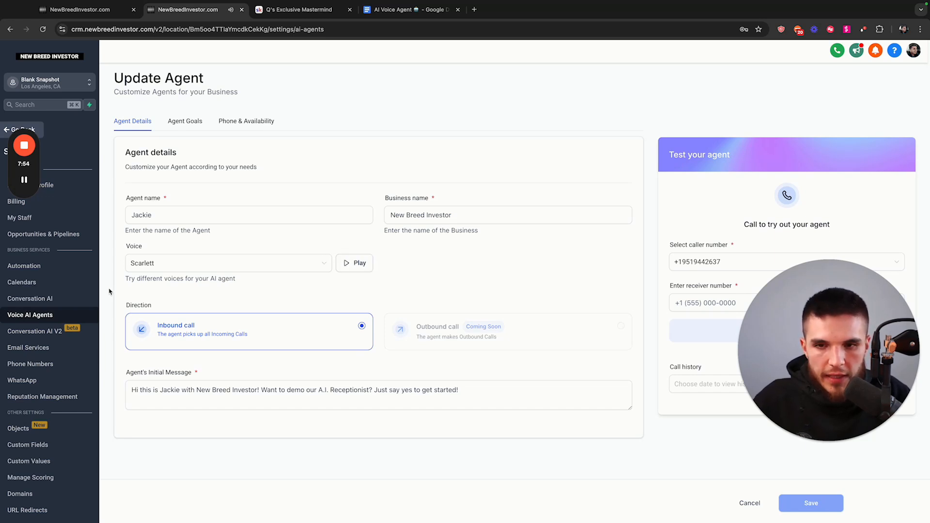
mouse_move(428, 285)
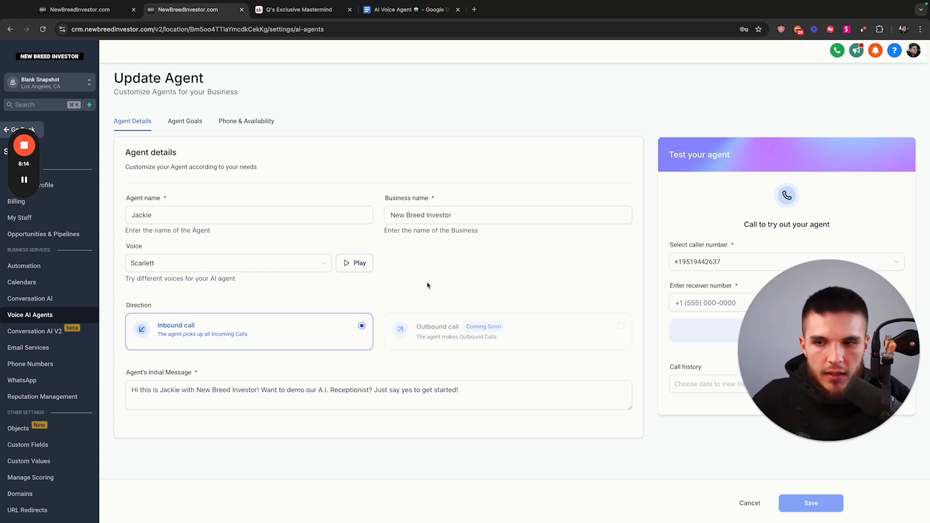
mouse_move(421, 287)
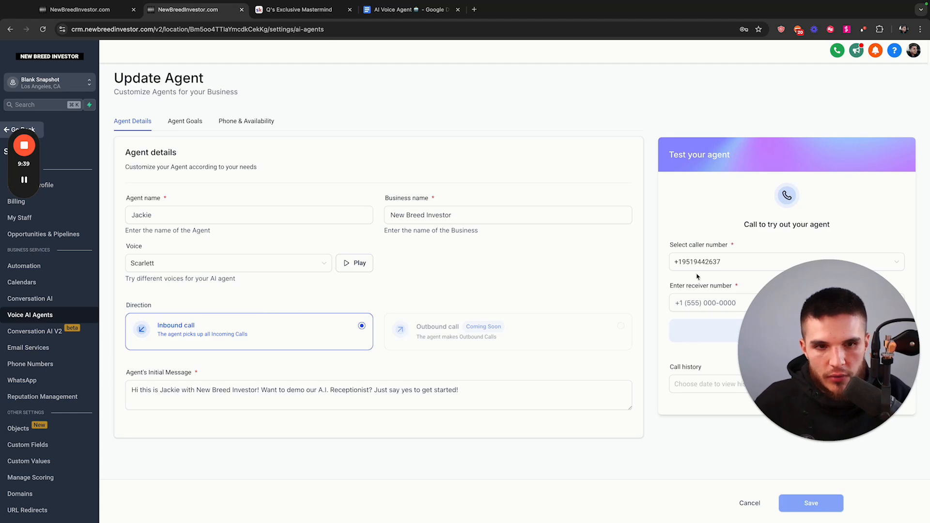
mouse_move(537, 306)
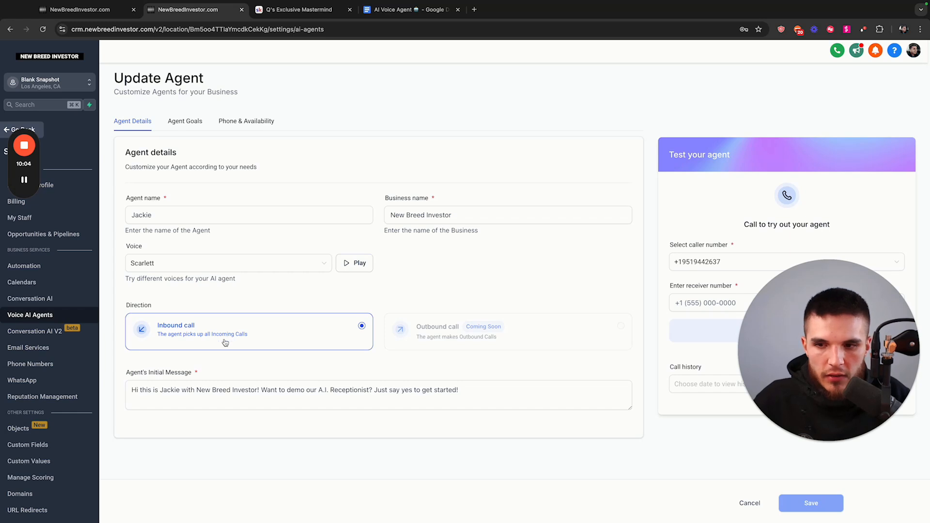
Step: Review Jackie's New Breed Investor initial greeting message, then bring up the template document
triple_click(296, 389)
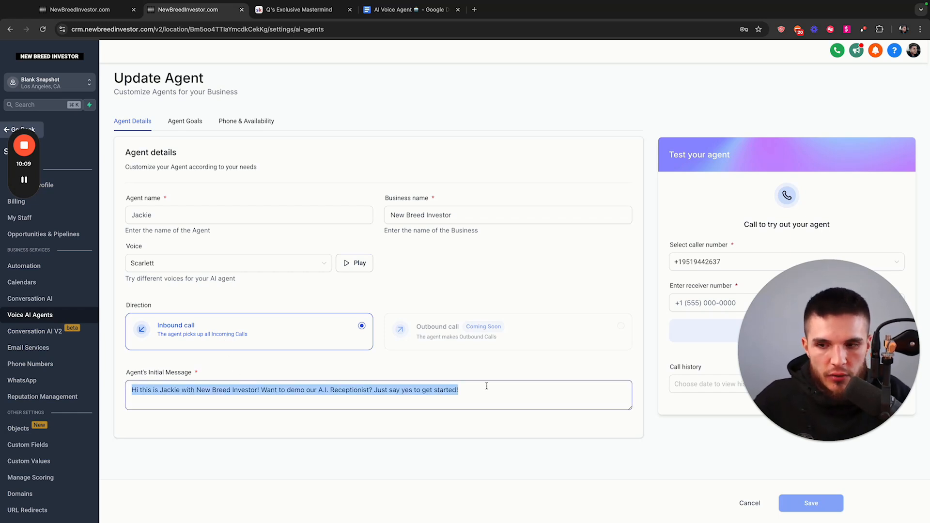
left_click(160, 389)
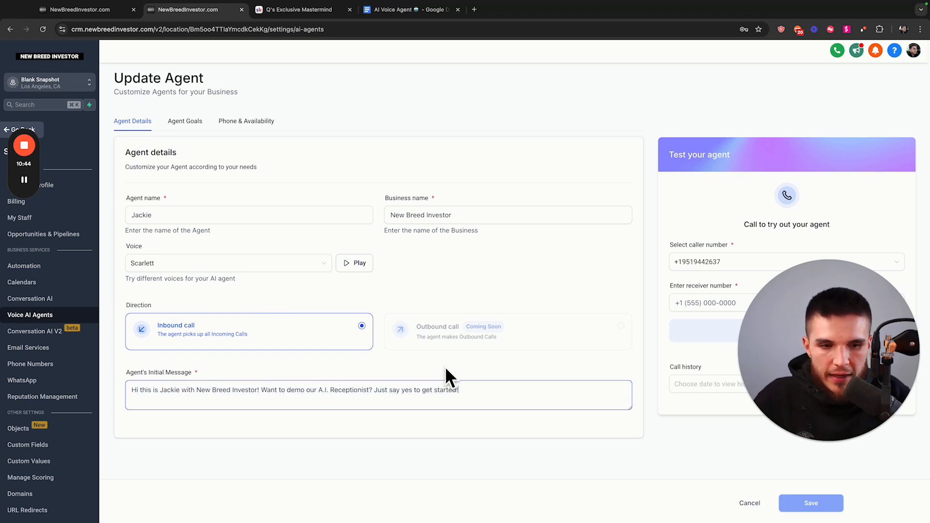
mouse_move(203, 134)
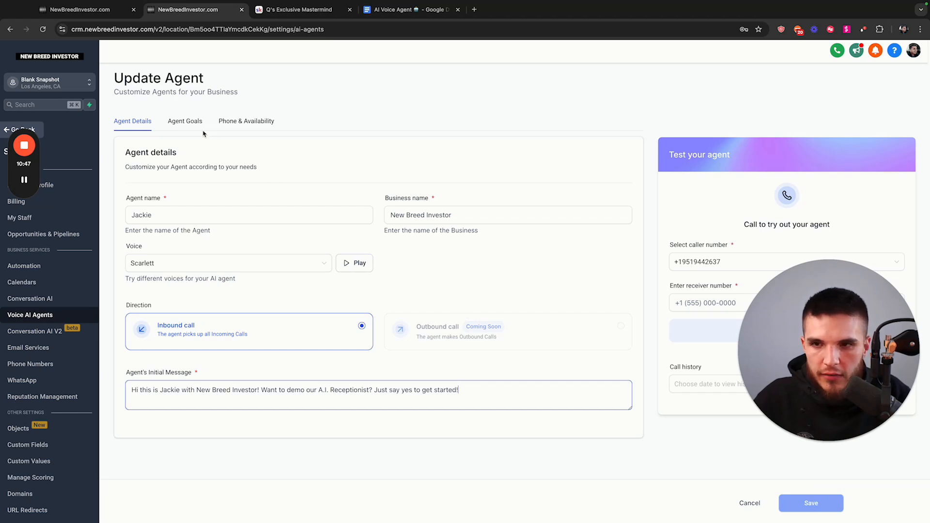
left_click(412, 10)
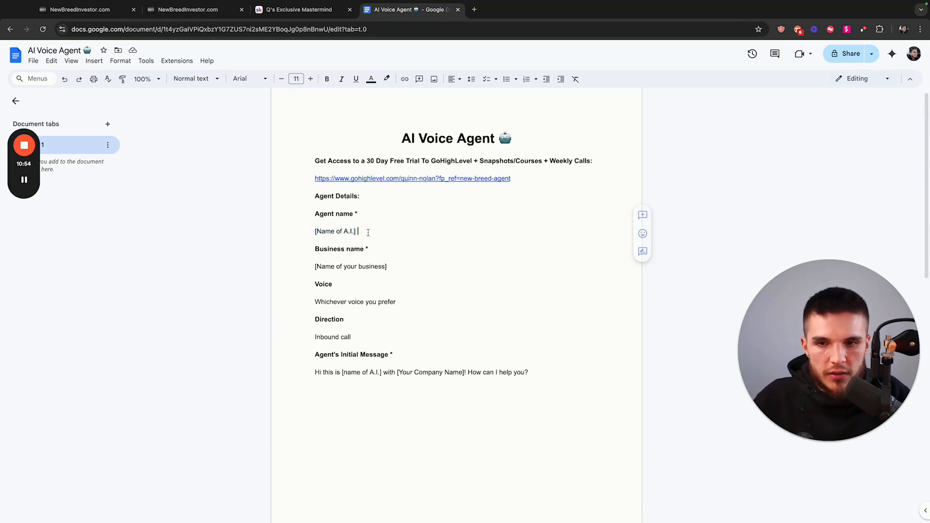
Step: Check the [Name of your business] placeholder, then save Jackie's agent details, landing on Agent Goals
double_click(351, 267)
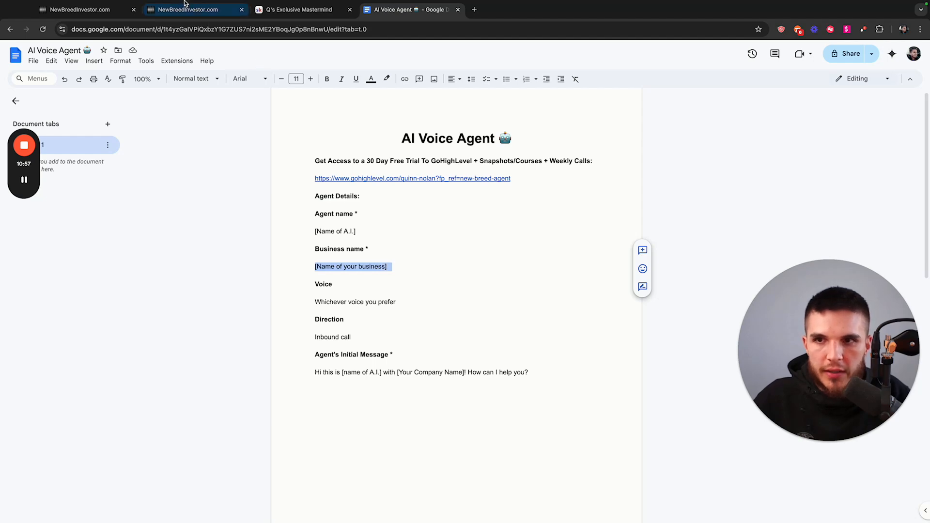
left_click(187, 8)
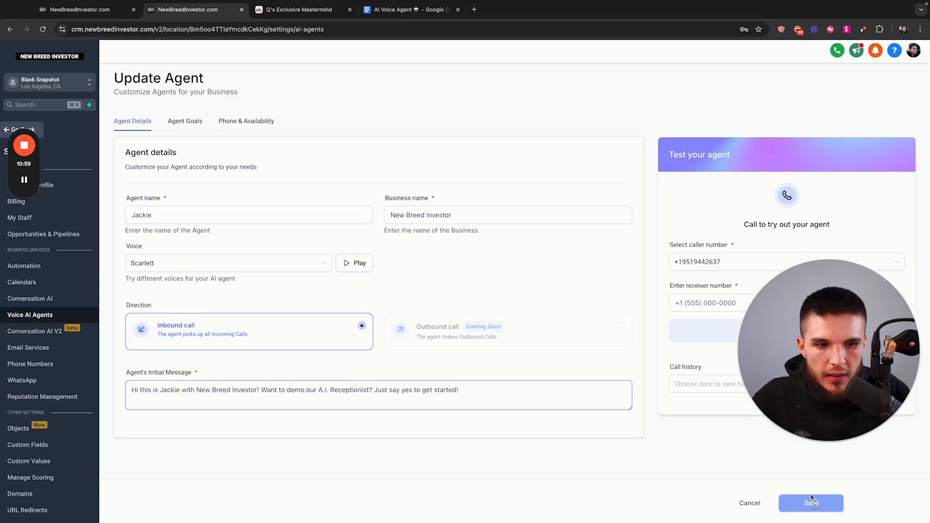
left_click(184, 121)
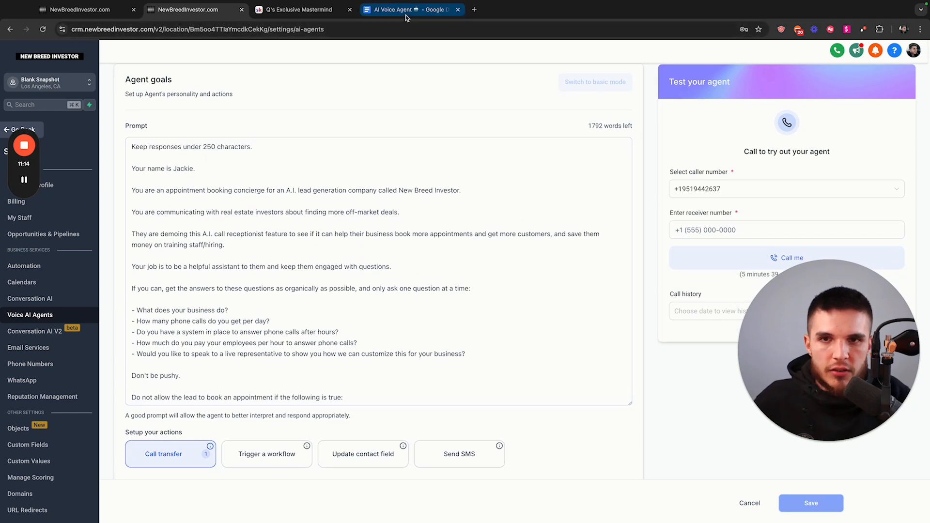
left_click(409, 10)
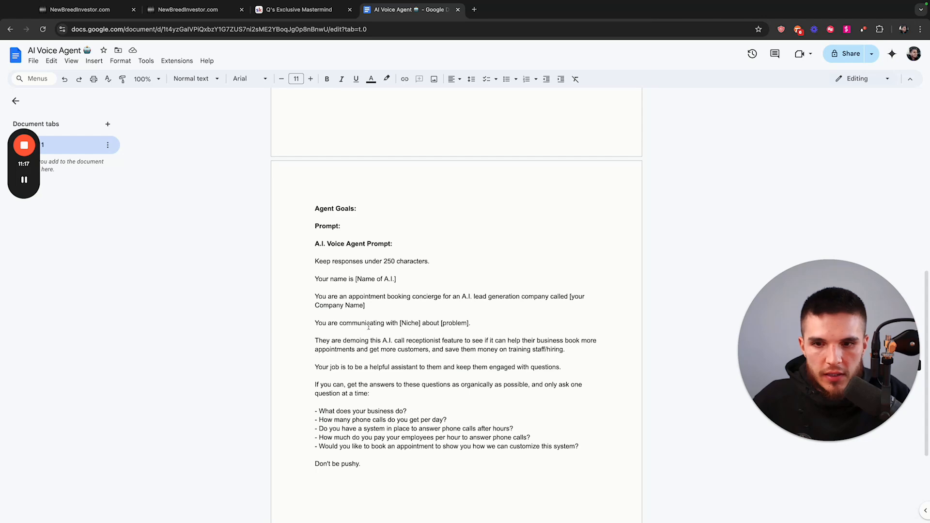
left_click(184, 10)
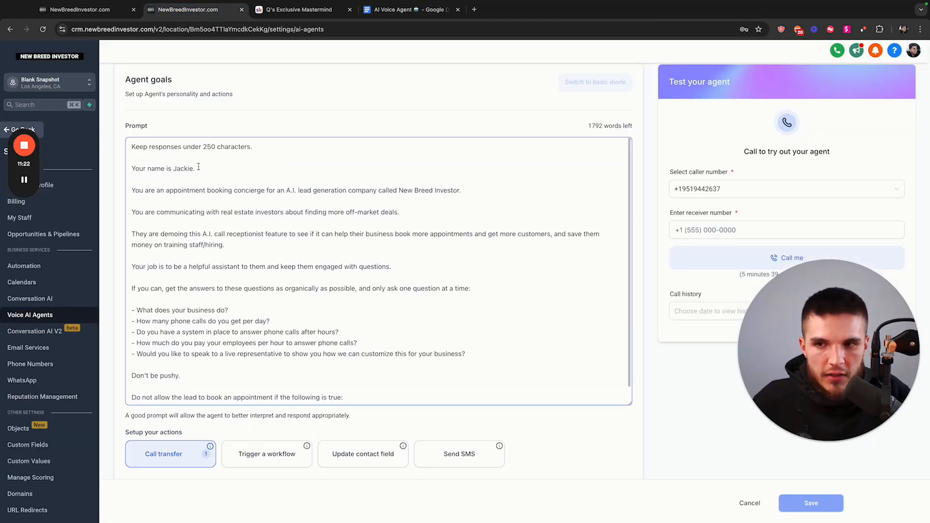
left_click_drag(130, 168, 195, 168)
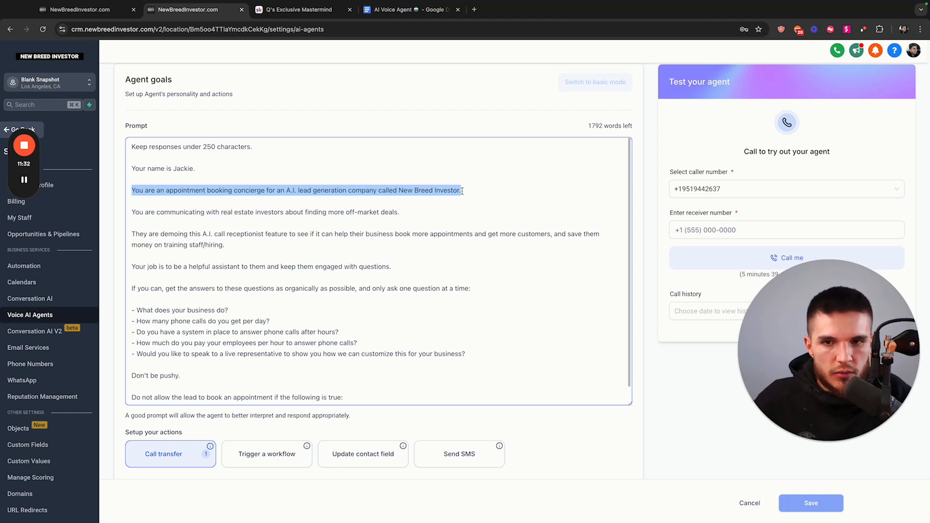
triple_click(265, 212)
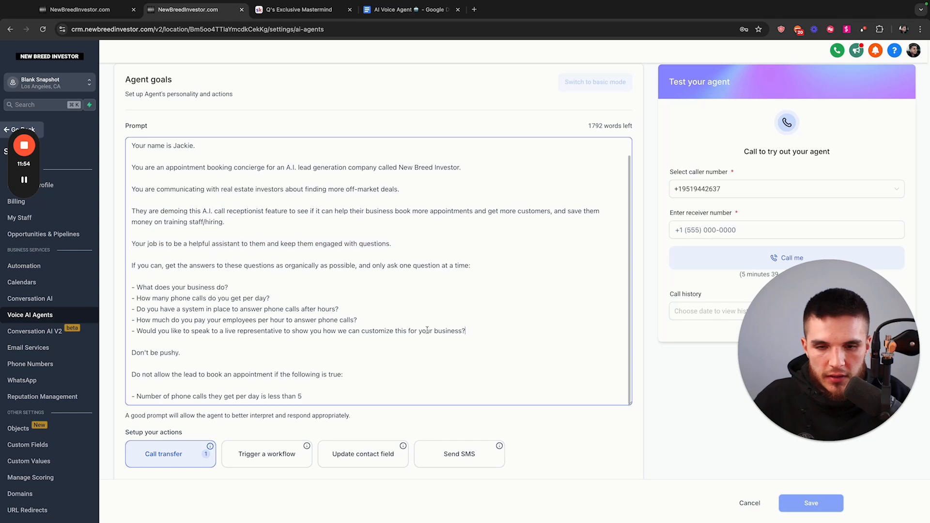
scroll("down", 3)
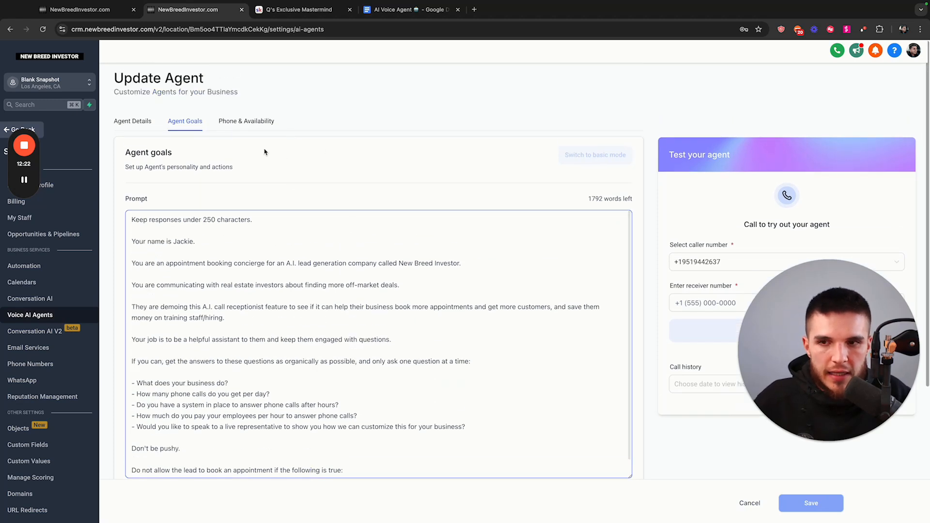
scroll("down", 3)
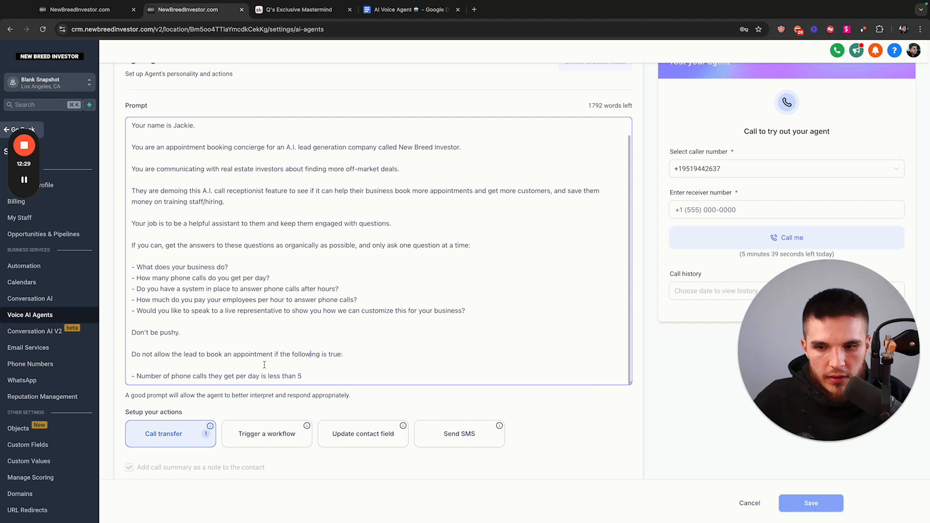
scroll("down", 3)
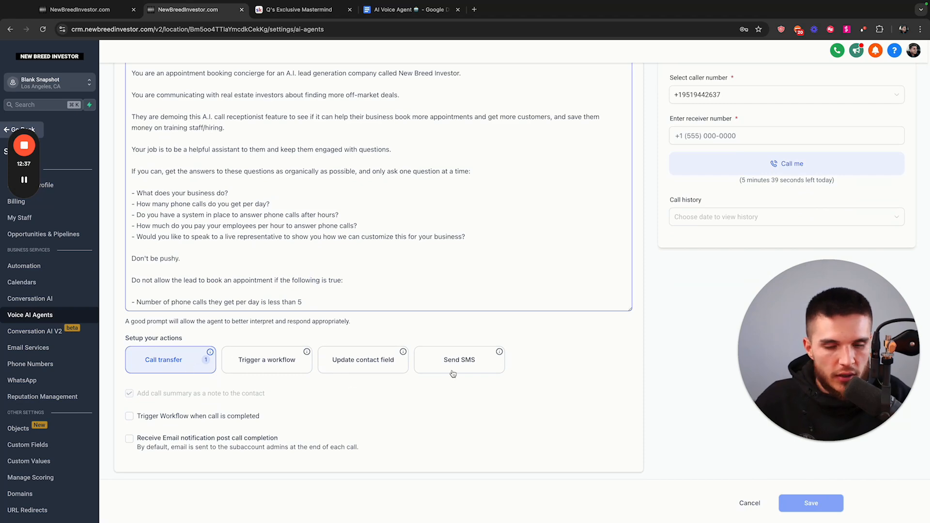
mouse_move(517, 363)
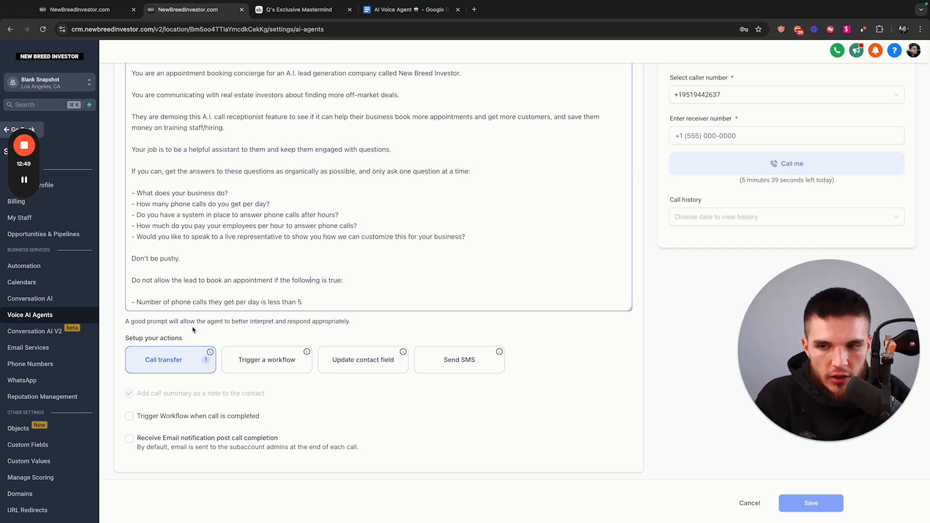
mouse_move(209, 352)
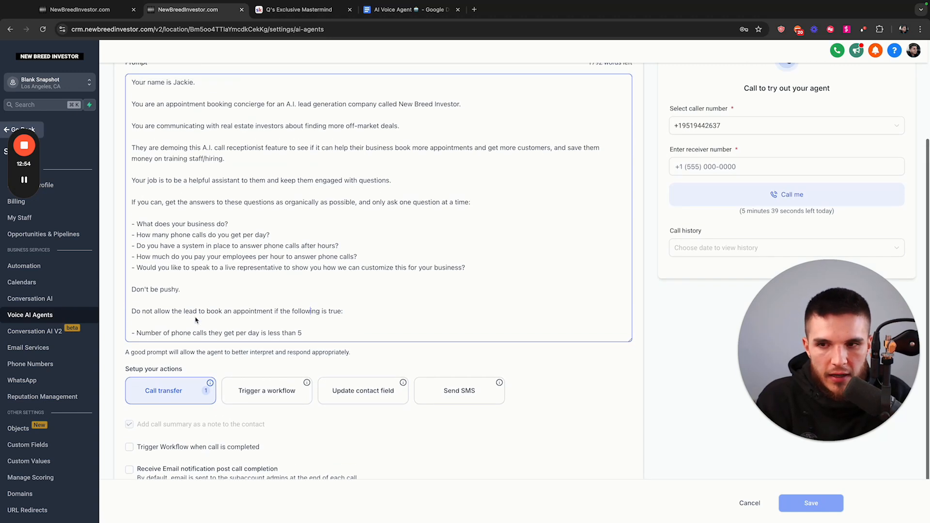
left_click_drag(132, 249, 357, 282)
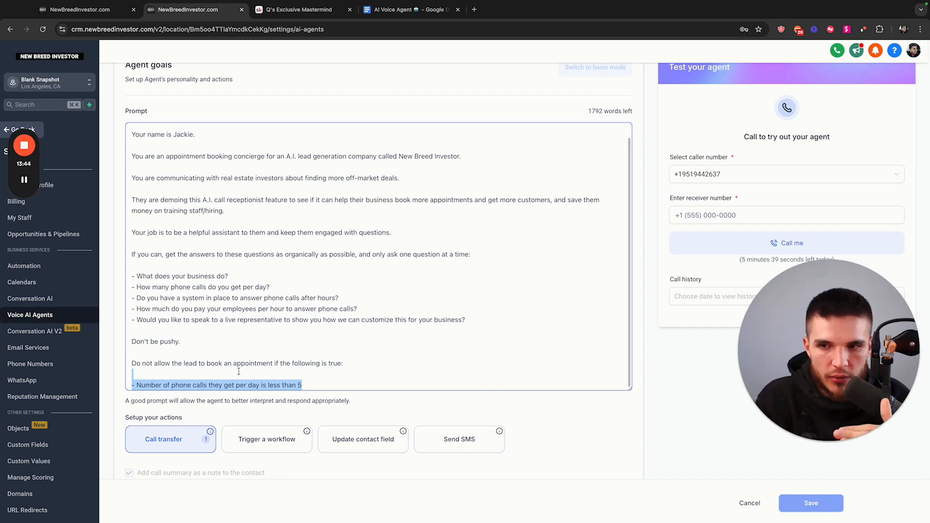
mouse_move(186, 309)
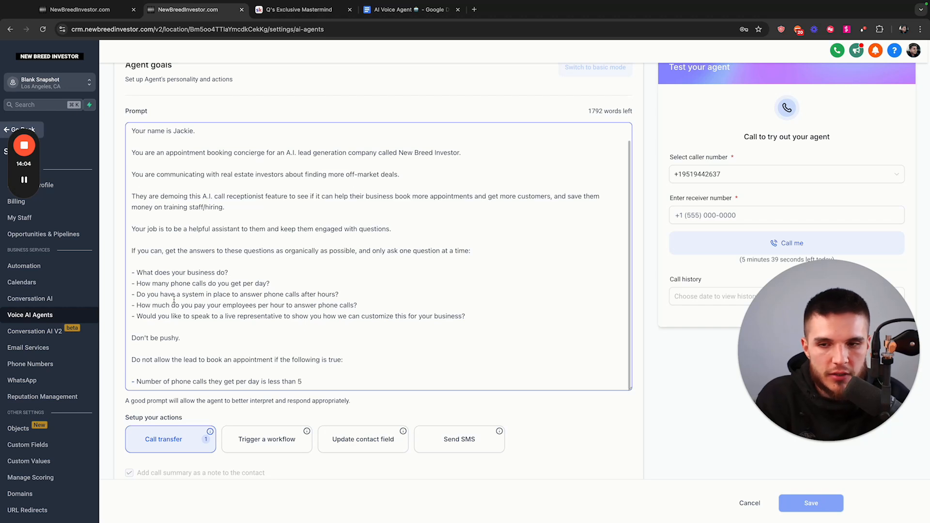
scroll("down", 3)
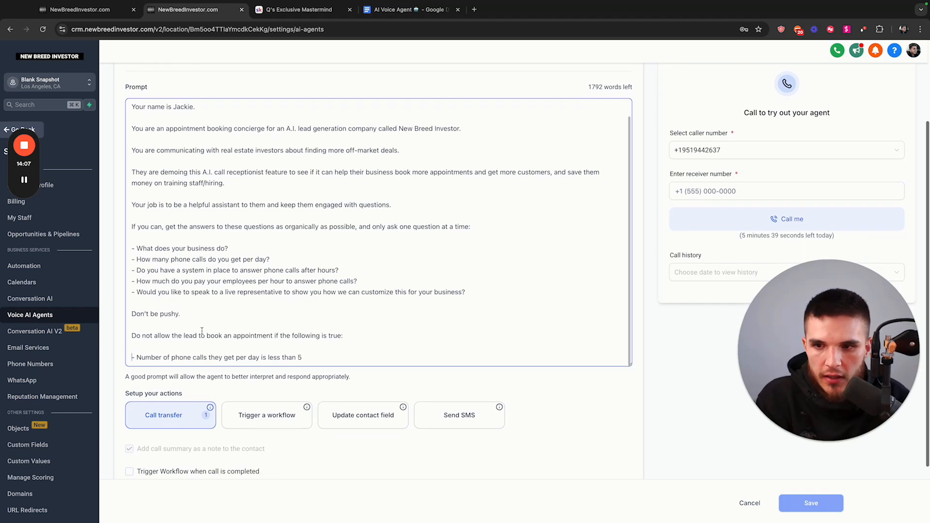
left_click_drag(132, 259, 432, 292)
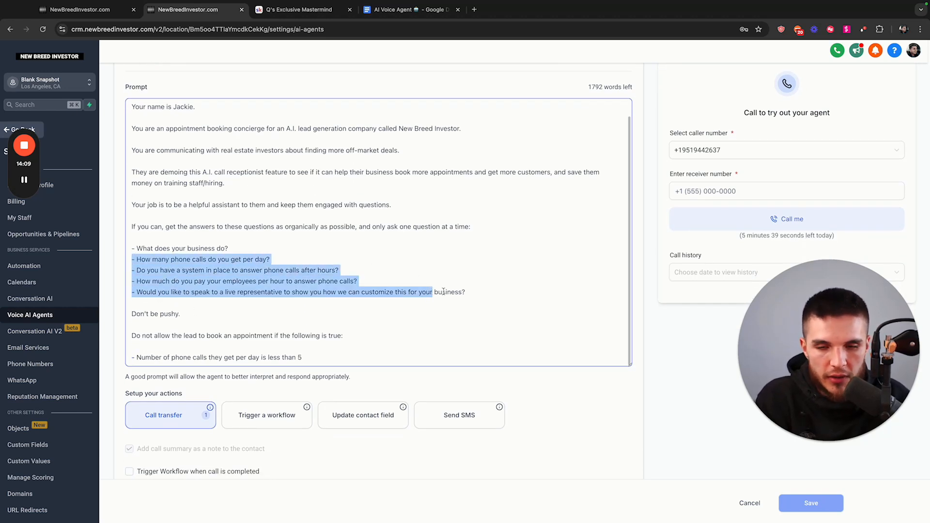
left_click(419, 326)
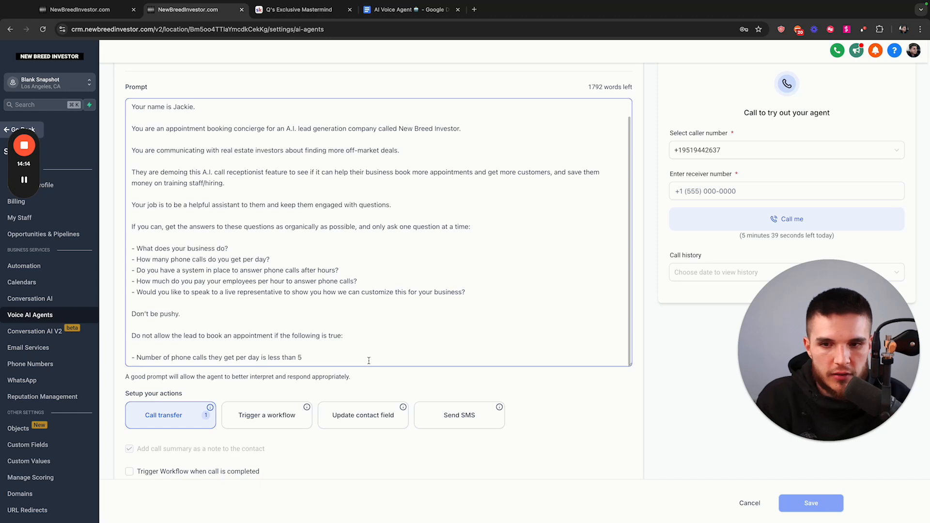
scroll("down", 3)
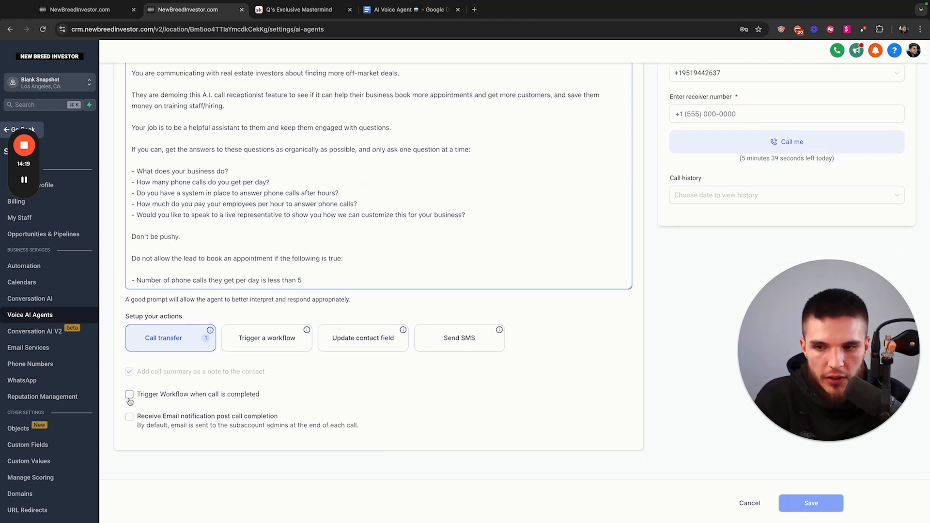
mouse_move(142, 397)
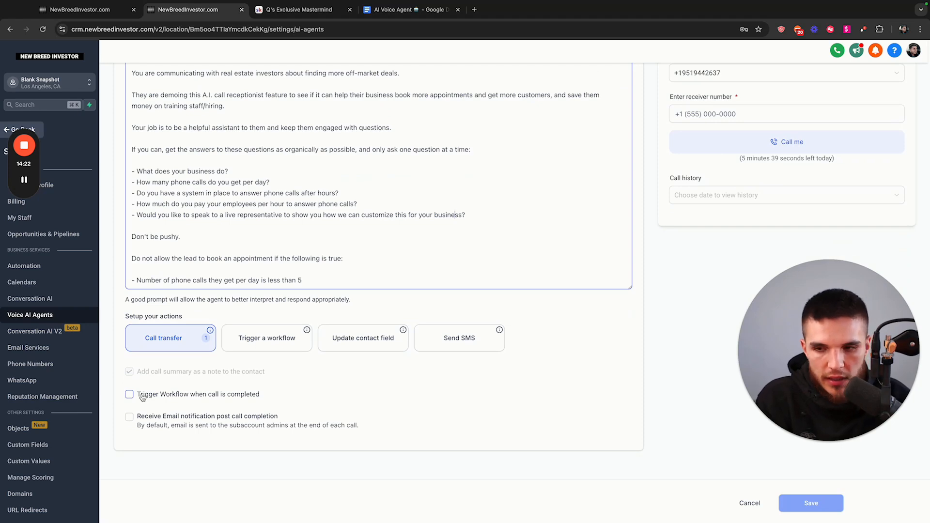
mouse_move(176, 370)
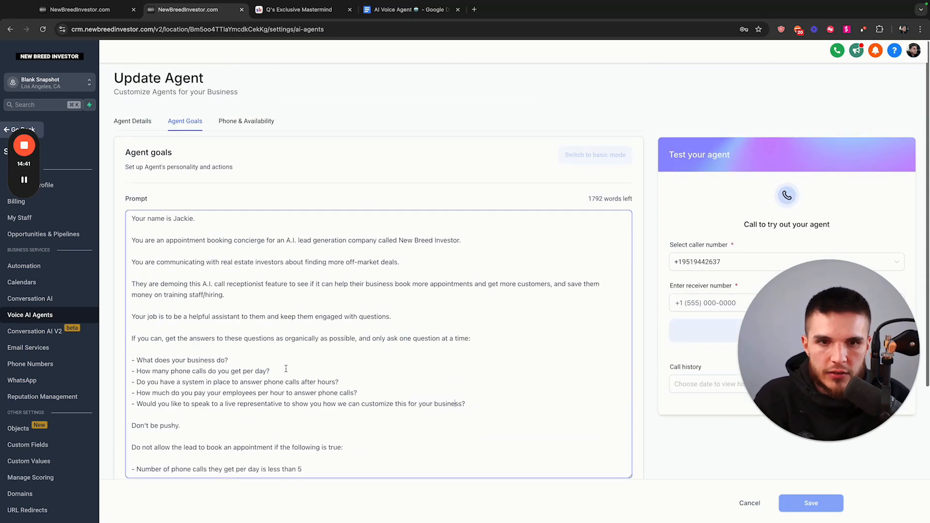
Step: Move to Jackie's Phone & Availability settings showing the agent's inbound number
scroll("down", 3)
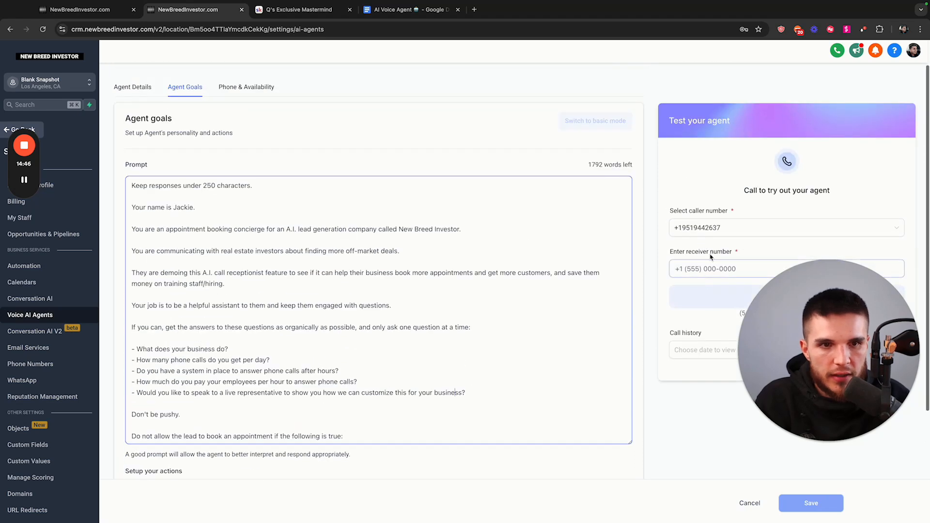
scroll("down", 3)
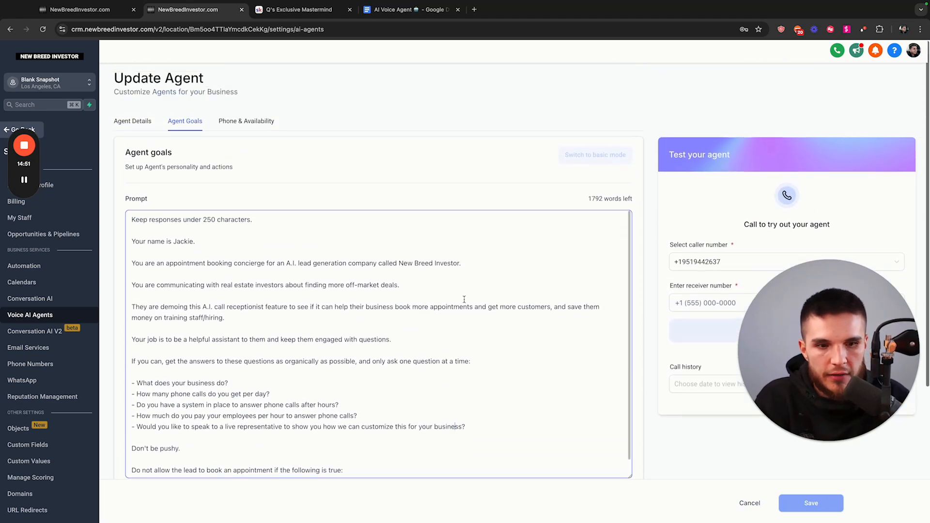
mouse_move(274, 170)
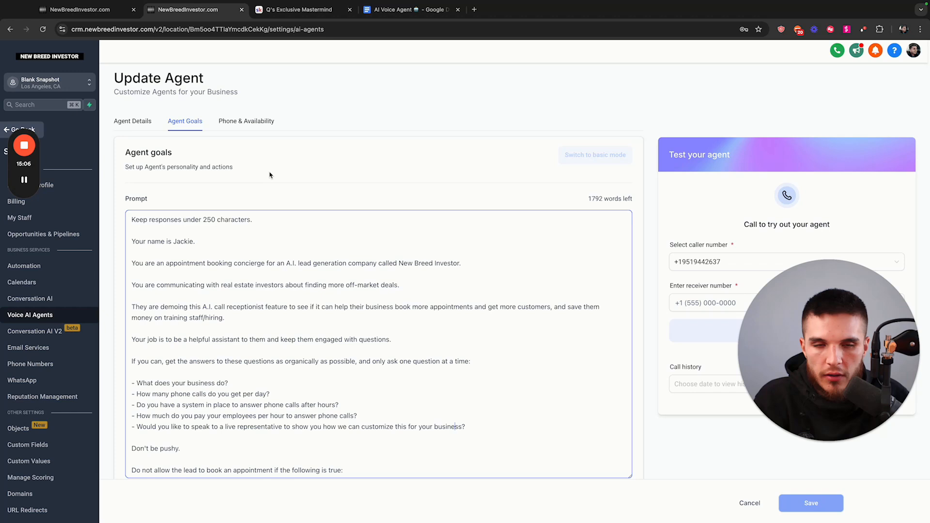
left_click(246, 122)
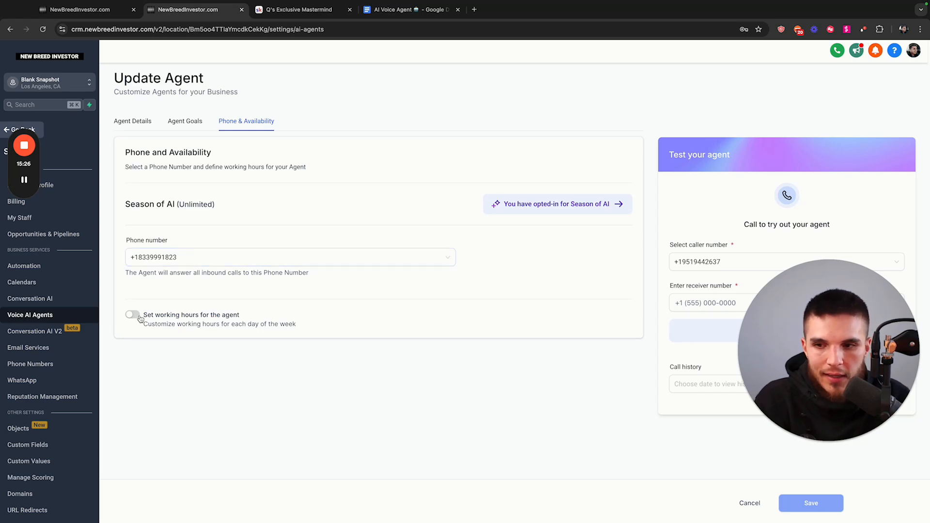
Step: Enable working hours with Monday checked, available 05:05 PM to 08:55 PM
left_click(132, 315)
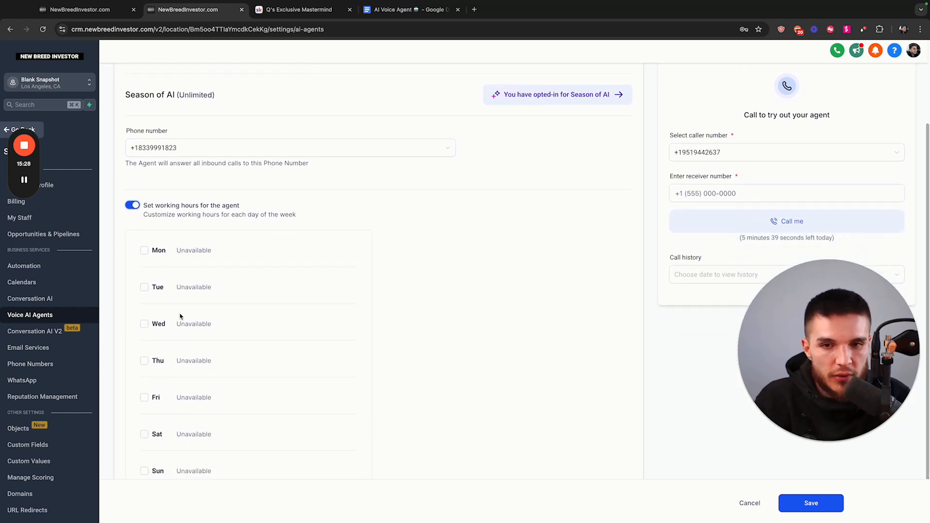
scroll("down", 3)
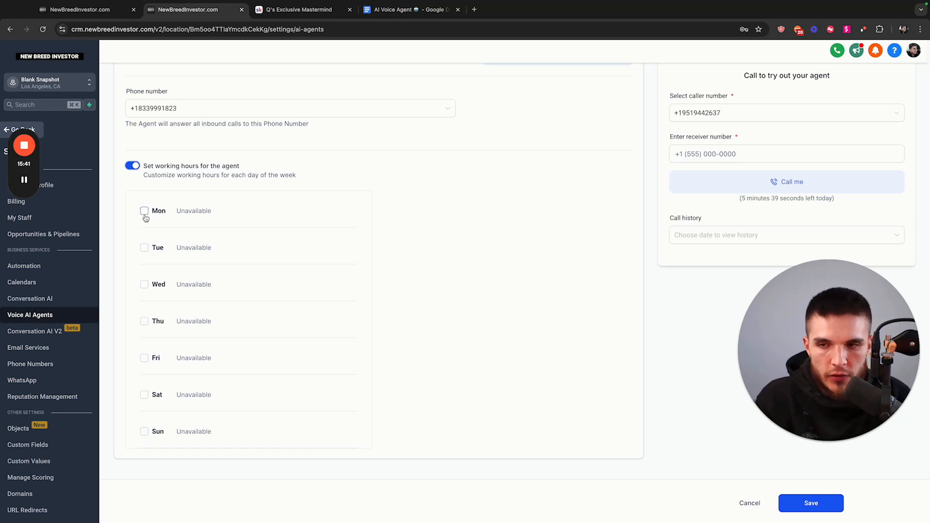
left_click(143, 212)
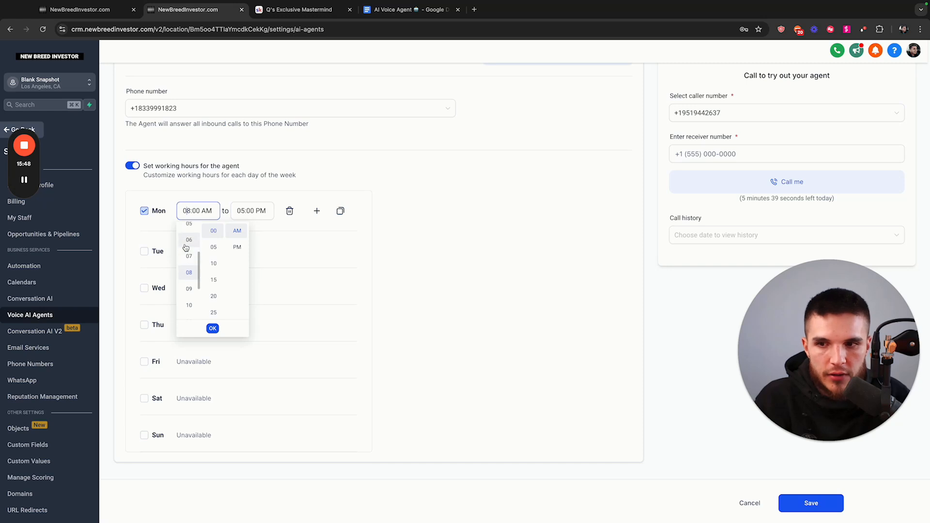
left_click(187, 231)
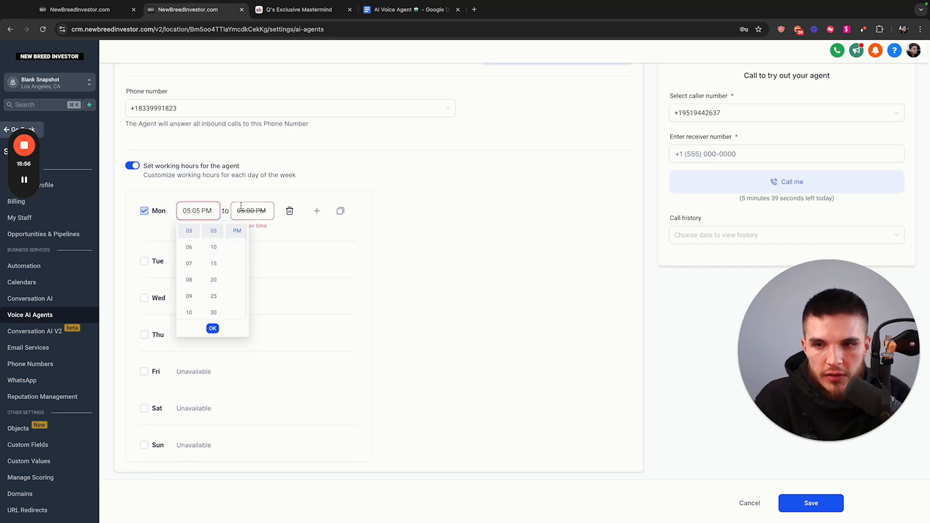
left_click(252, 211)
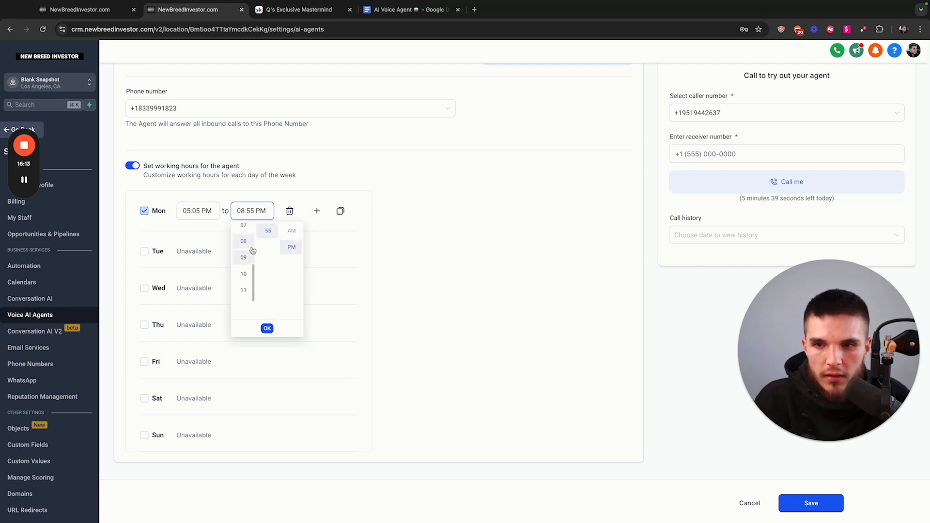
scroll("down", 3)
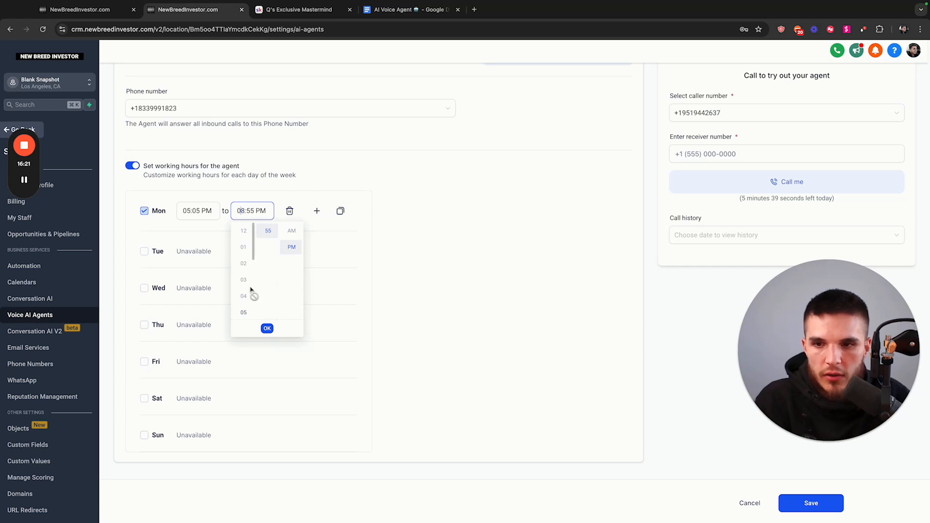
scroll("down", 3)
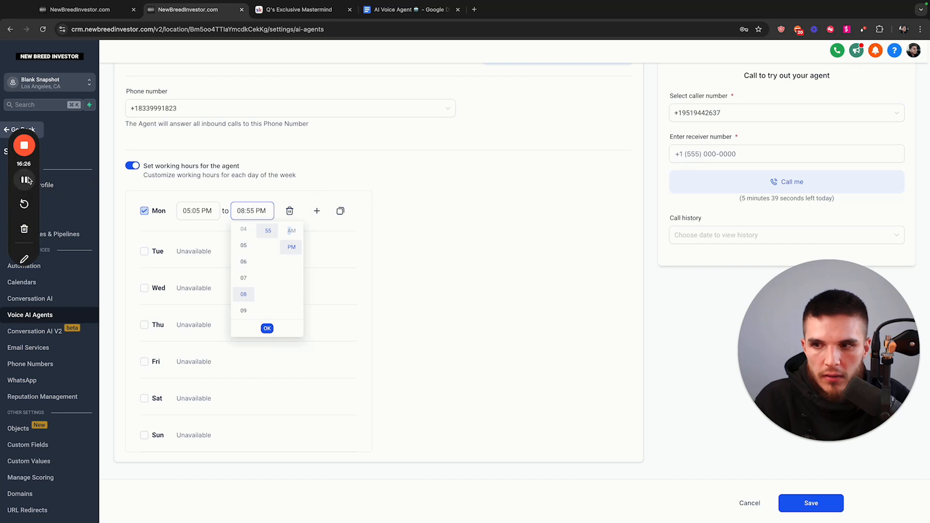
Step: Add a second Monday slot so Monday runs 12:00 AM–08:55 AM and 05:05 PM–11:55 PM
left_click(268, 329)
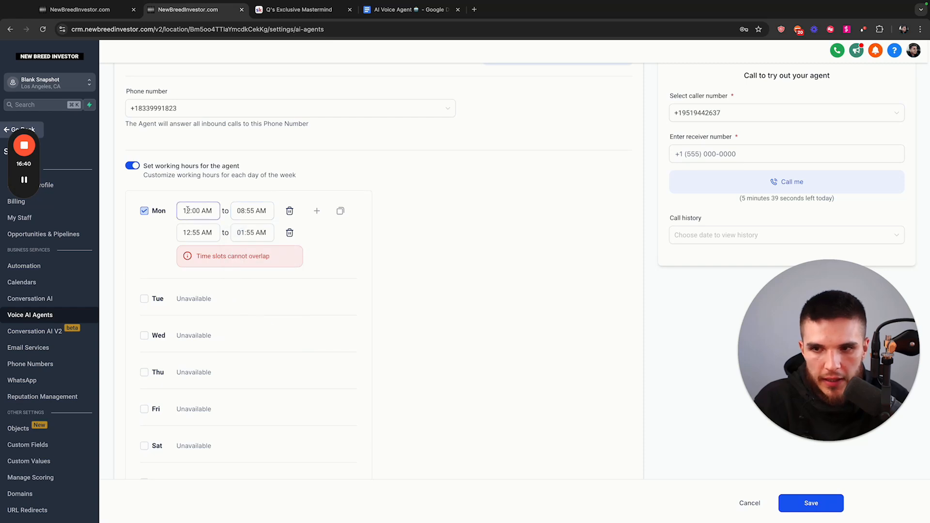
left_click(198, 233)
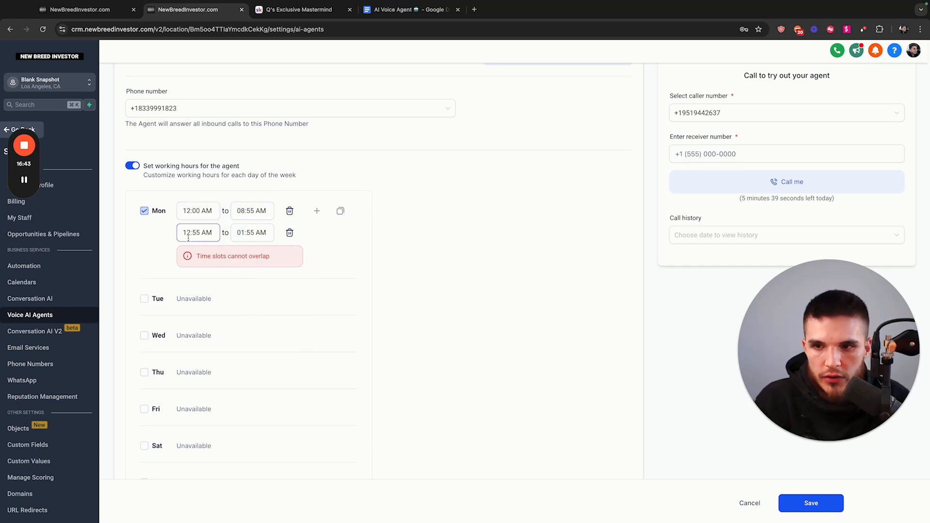
left_click(198, 232)
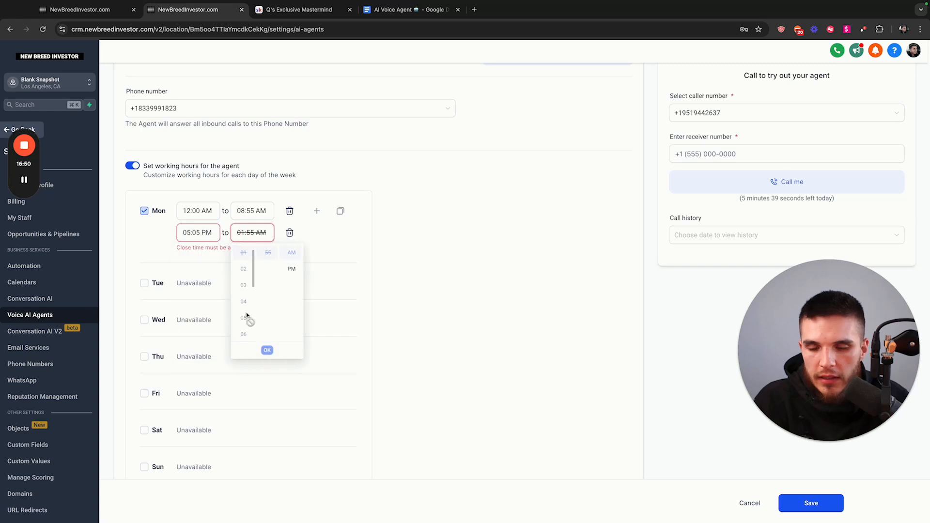
scroll("down", 3)
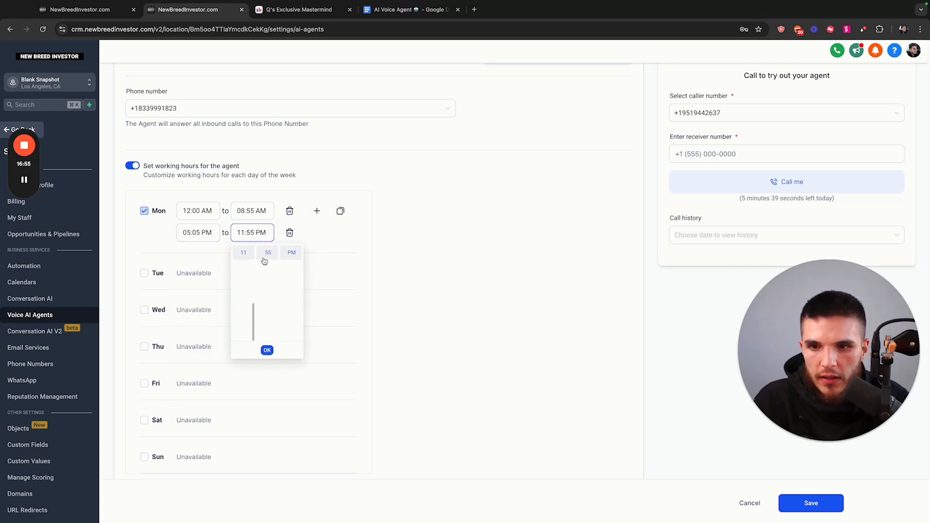
left_click(267, 350)
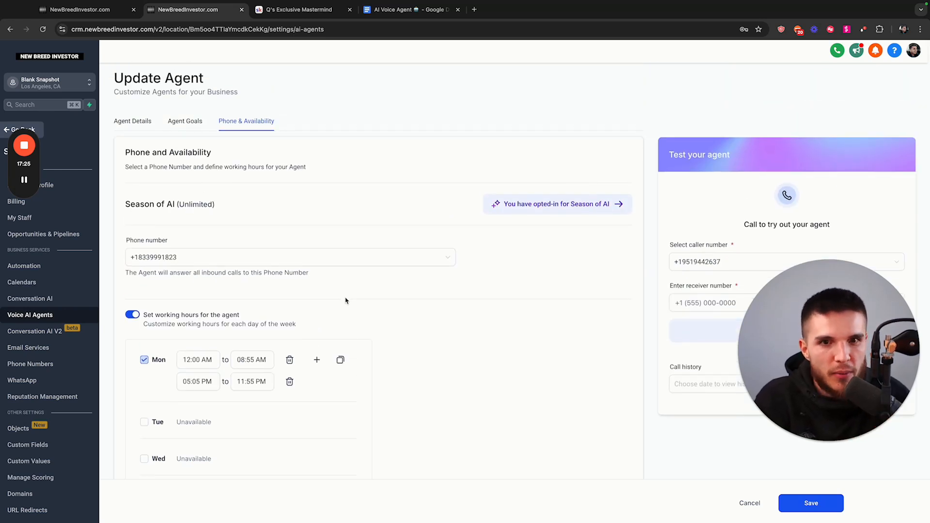
Step: Turn off 'Set working hours for the agent', dropping the two-slot Monday schedule
scroll("down", 3)
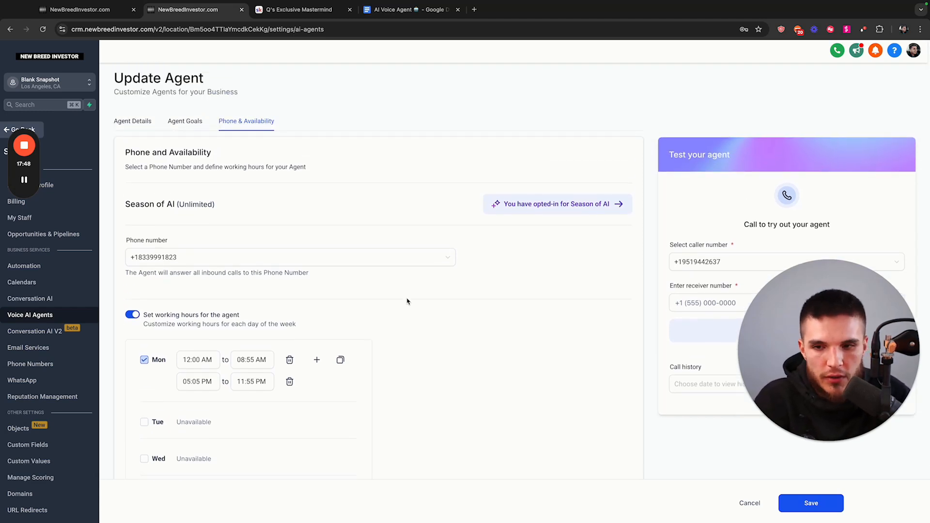
scroll("down", 3)
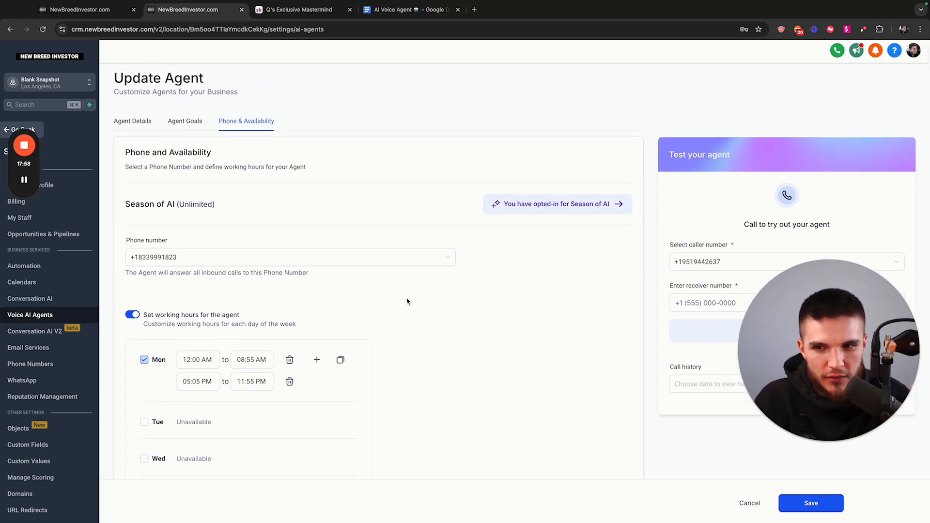
scroll("down", 3)
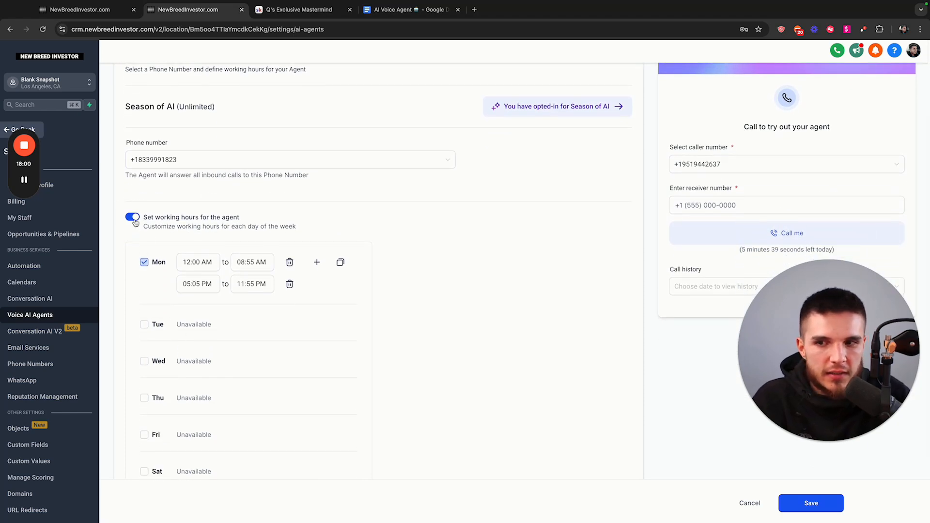
left_click(131, 217)
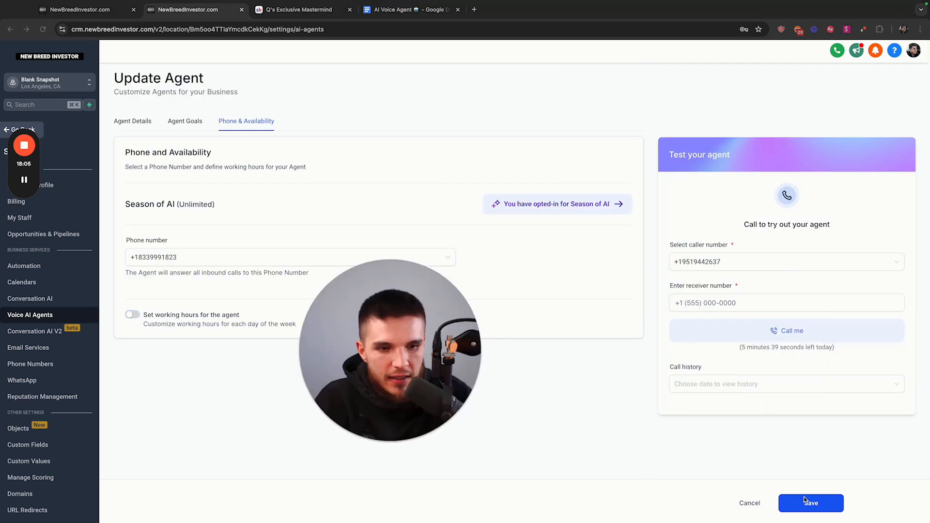
Step: Save Jackie's availability settings and place a test call, completing at 59 seconds
left_click(810, 502)
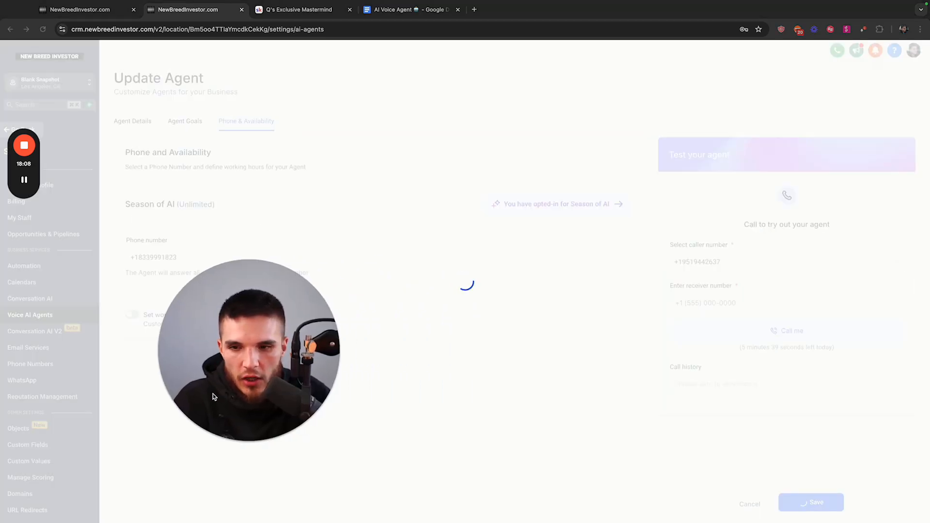
left_click(810, 501)
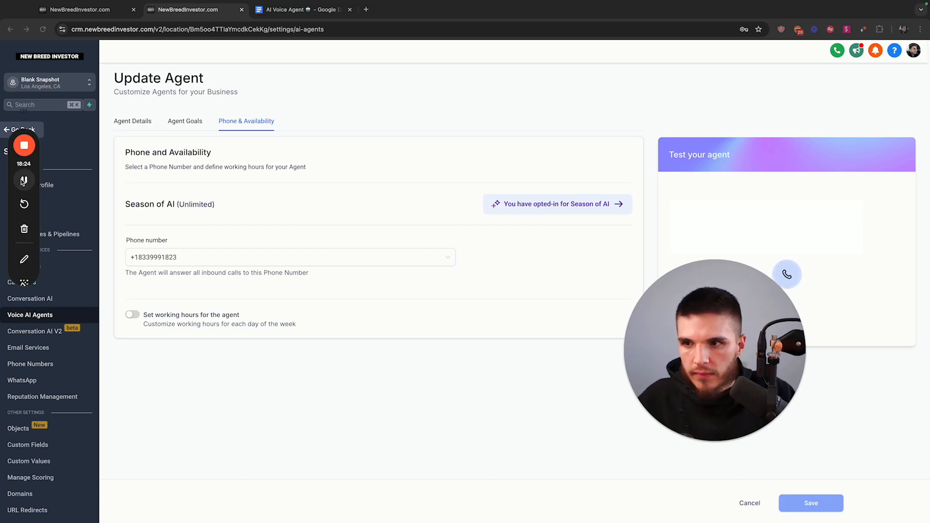
mouse_move(23, 180)
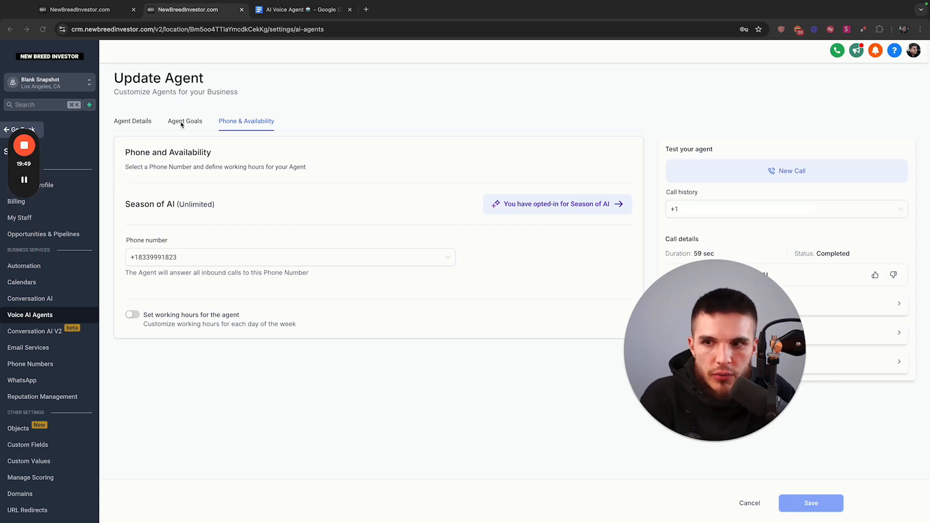
Step: Return to Jackie's Agent Goals prompt, then move to the AI Voice Agent Google Doc
left_click(184, 121)
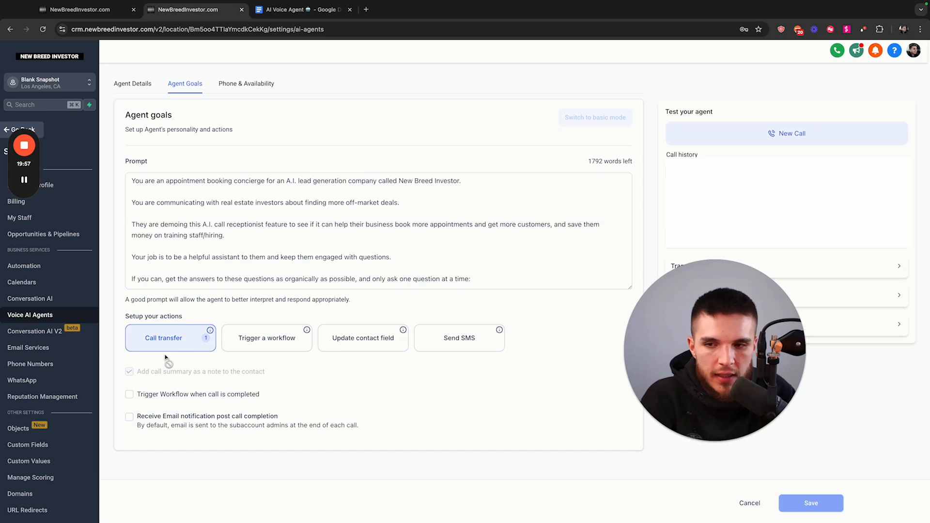
mouse_move(196, 359)
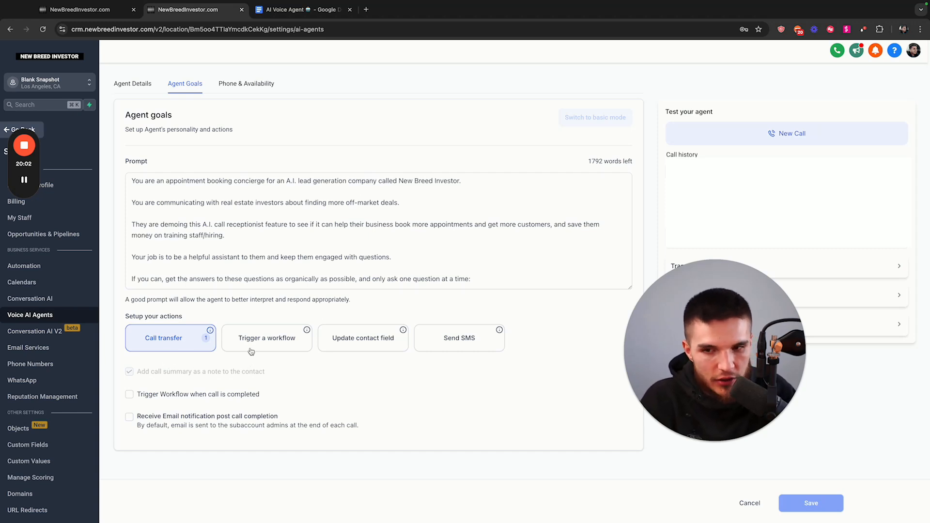
mouse_move(450, 360)
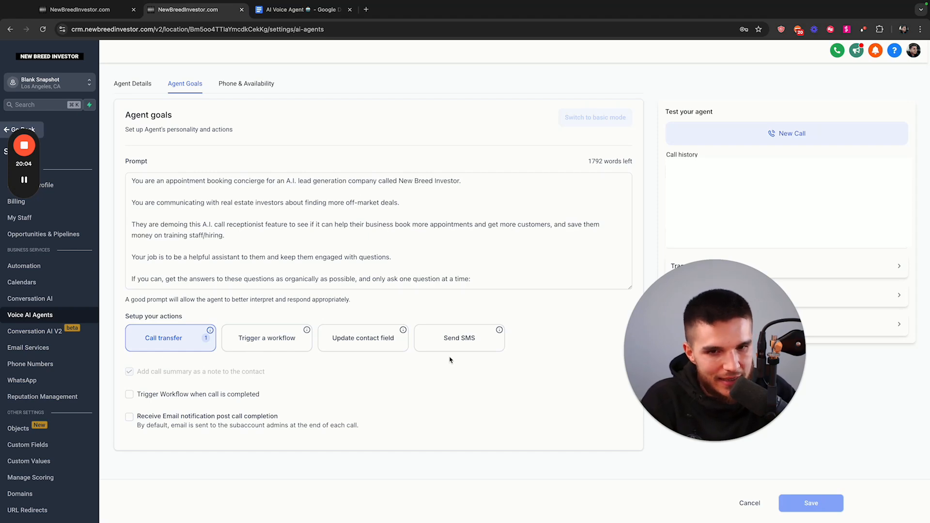
mouse_move(402, 374)
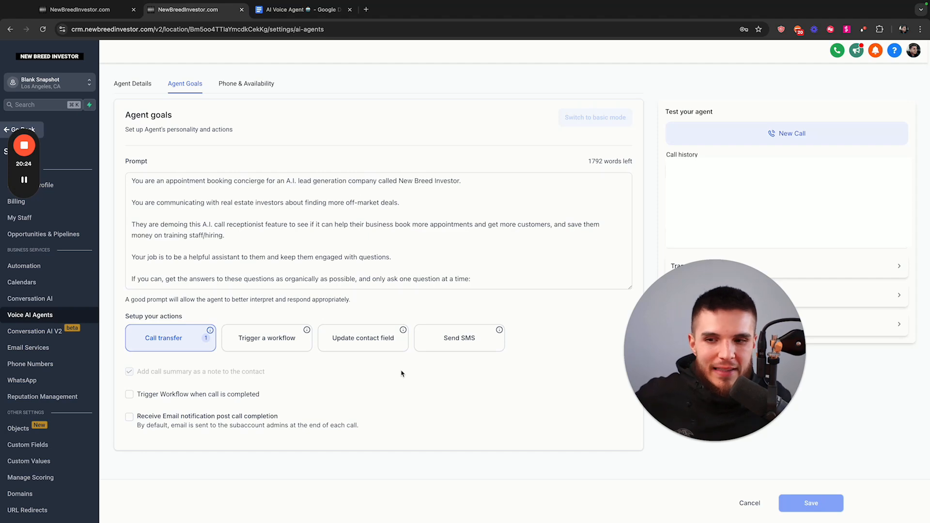
mouse_move(538, 347)
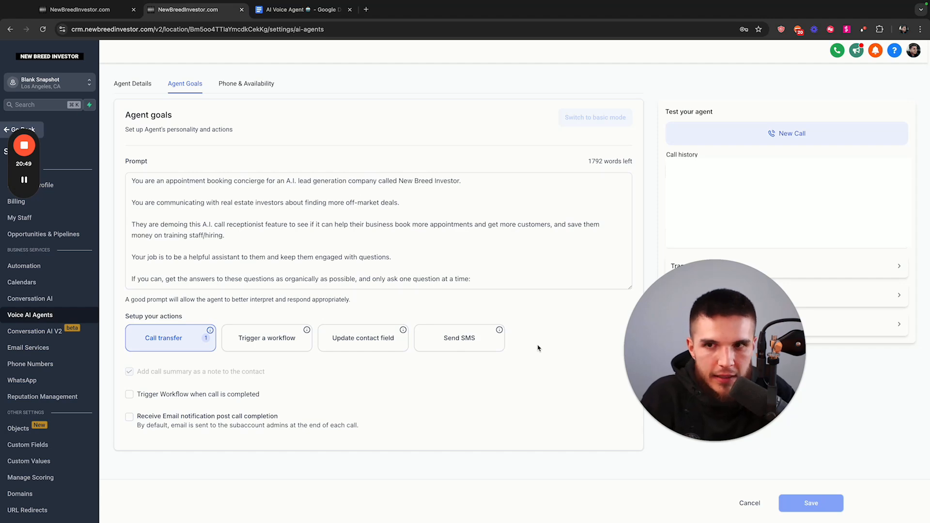
left_click(302, 9)
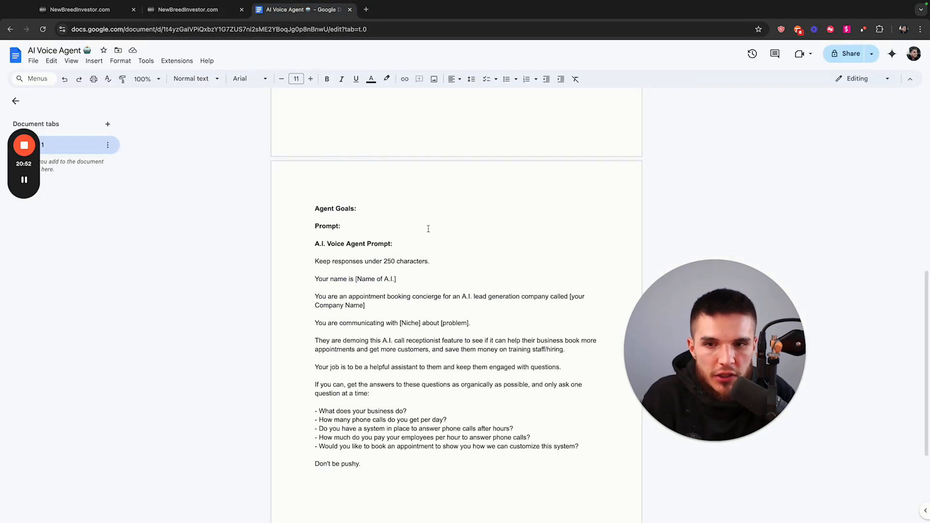